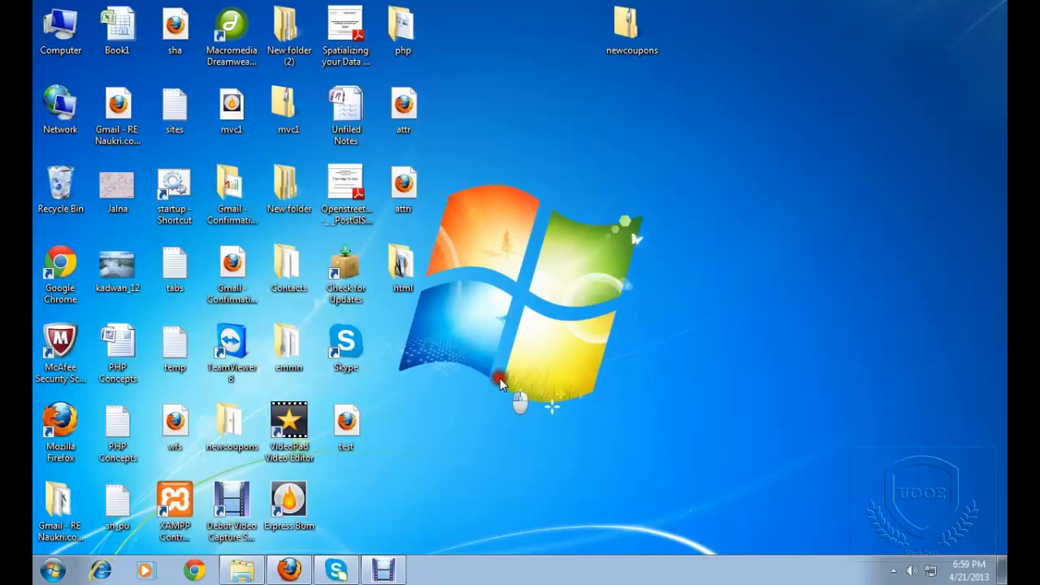
mouse_move(502, 392)
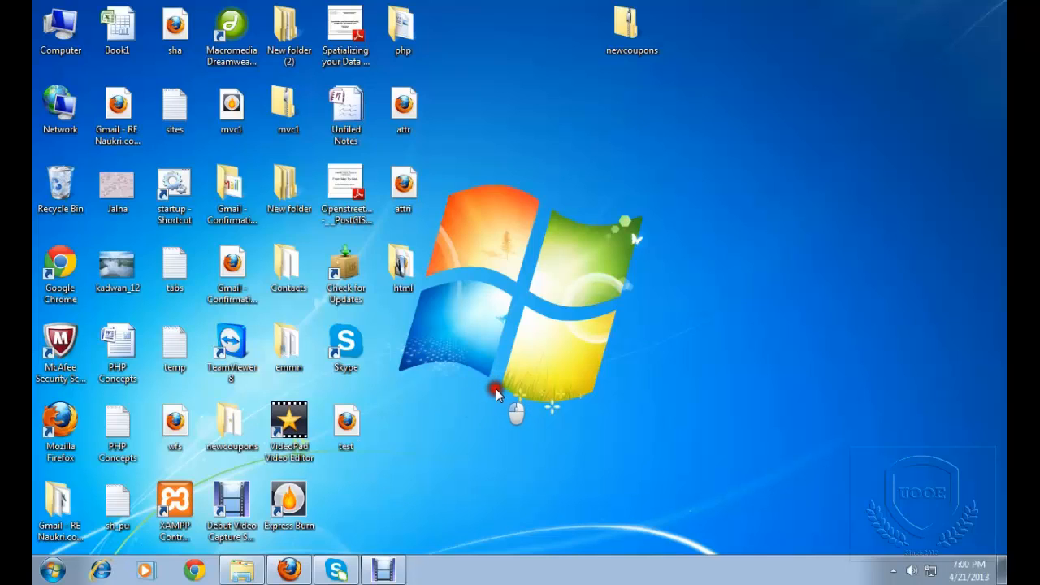
mouse_move(493, 394)
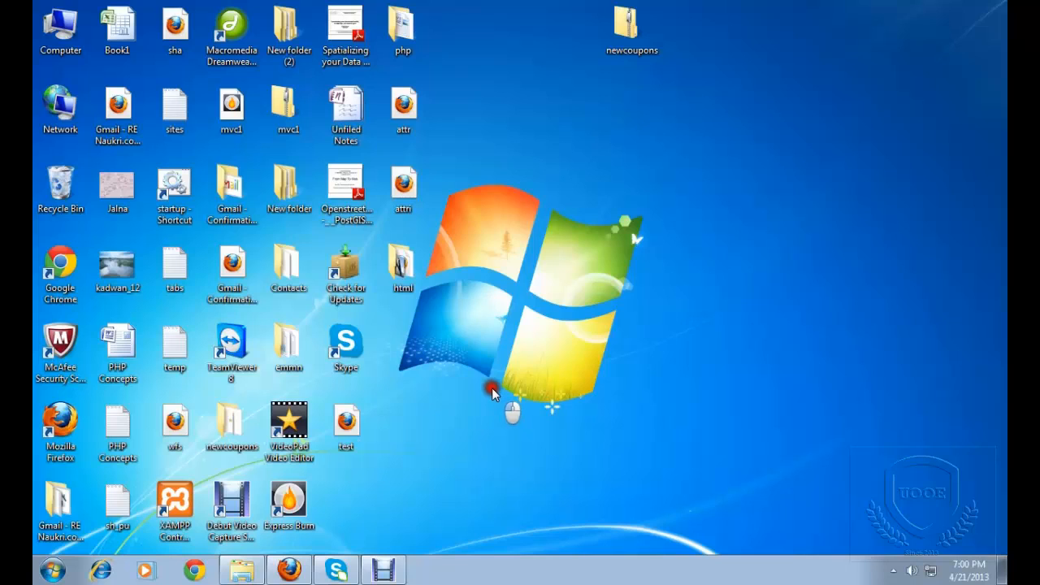
mouse_move(453, 454)
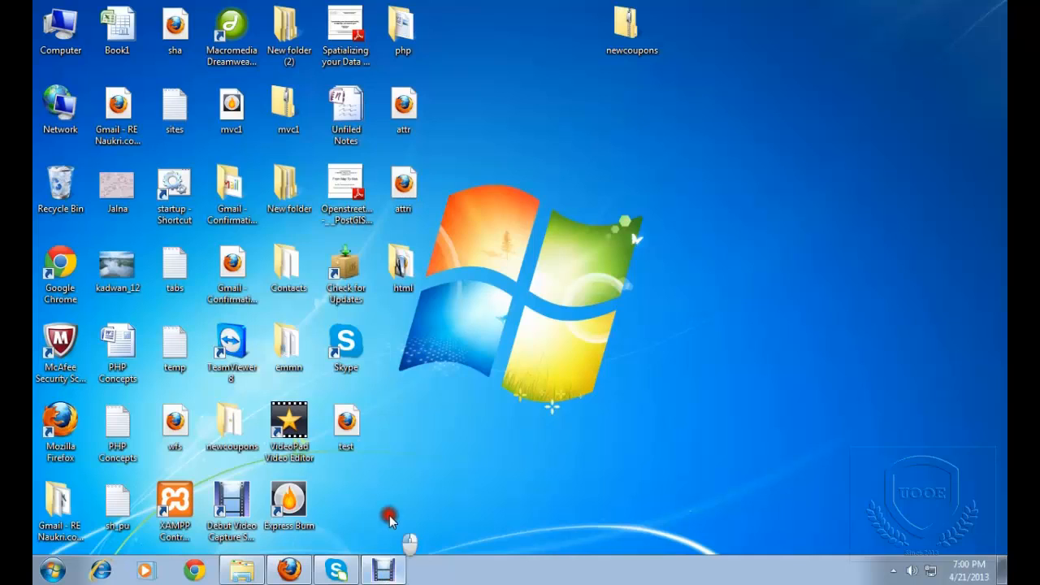
mouse_move(423, 483)
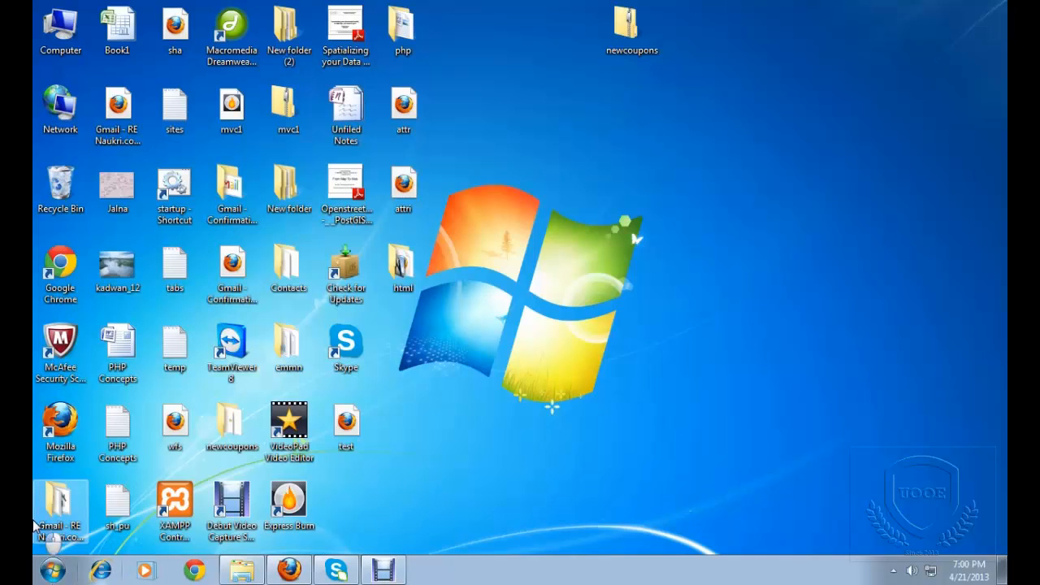
- Launch Notepad from the Start menu and type the opening and closing html tags
click(52, 568)
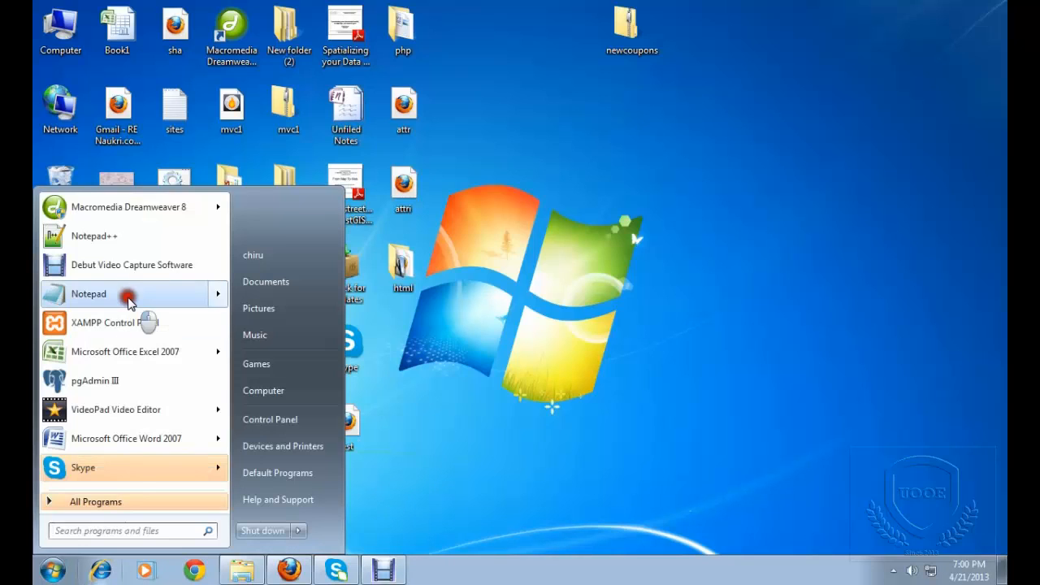
click(88, 293)
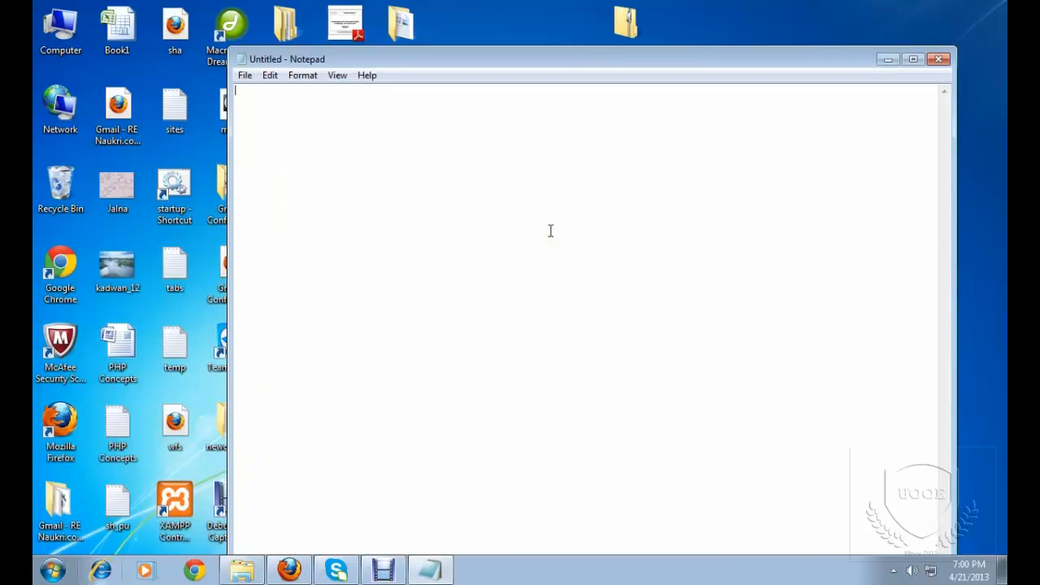
text(<)
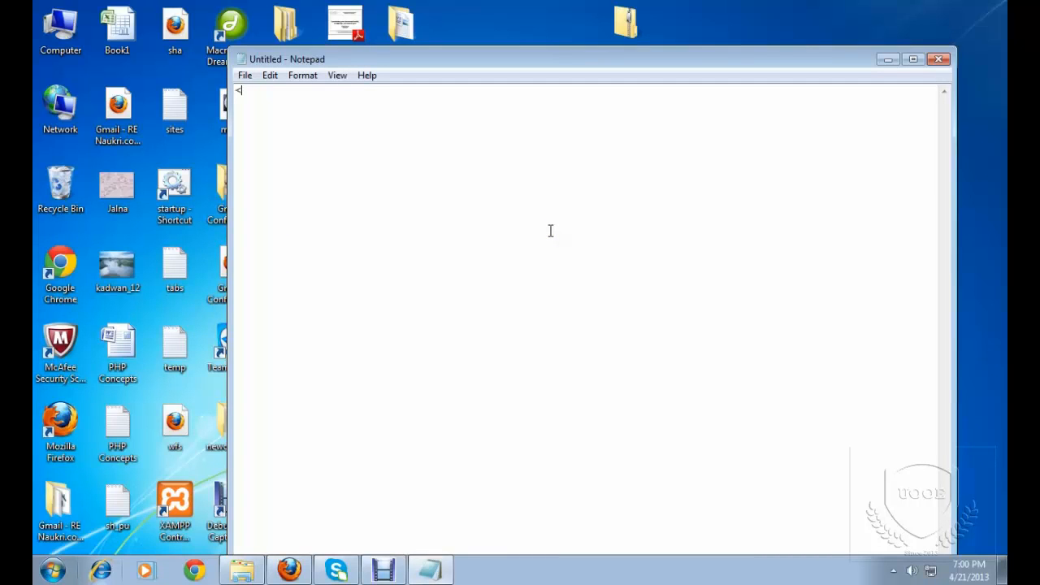
text(html)
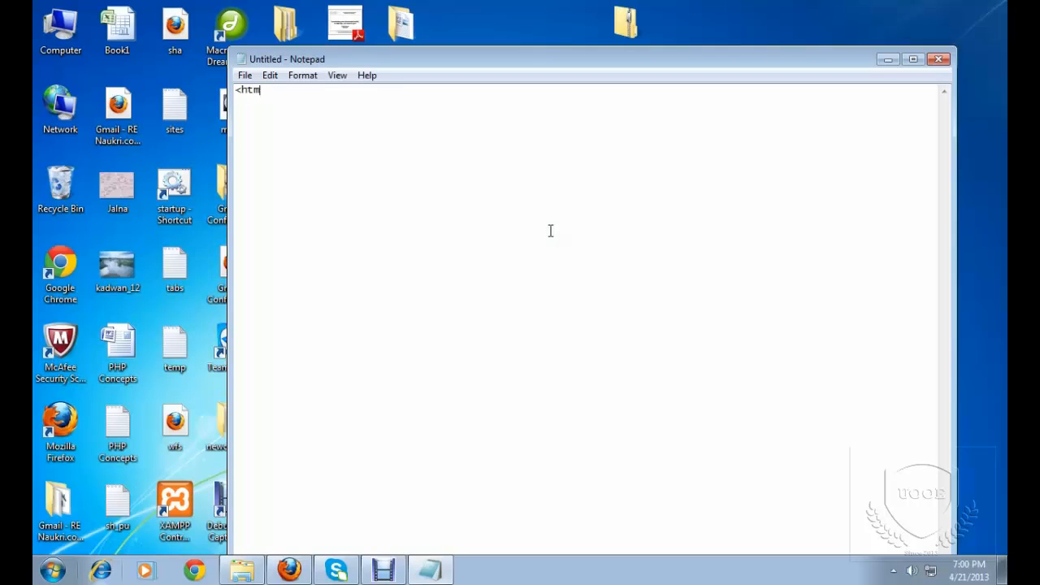
text(l>)
text(</)
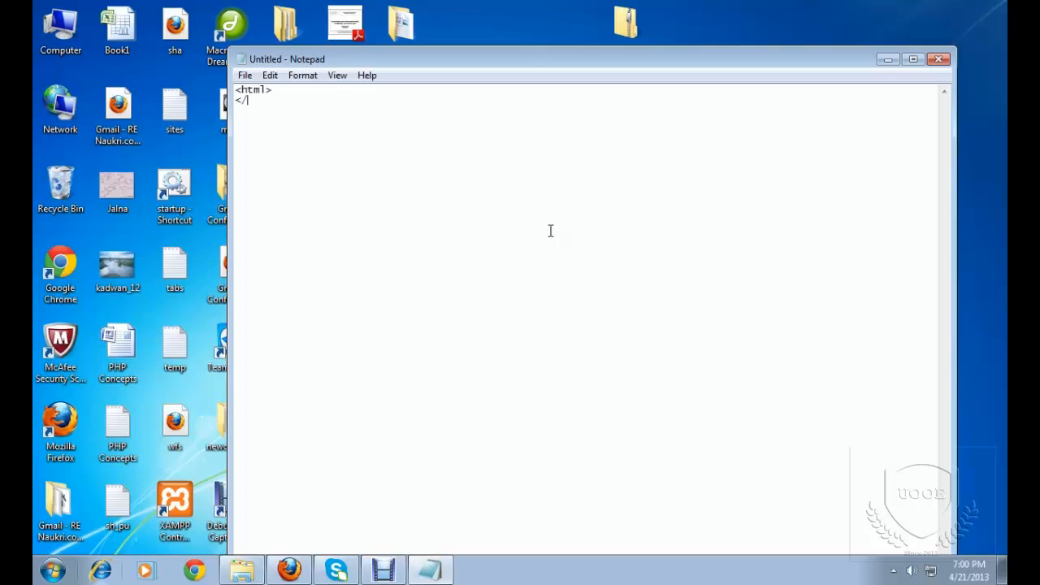
text(htm)
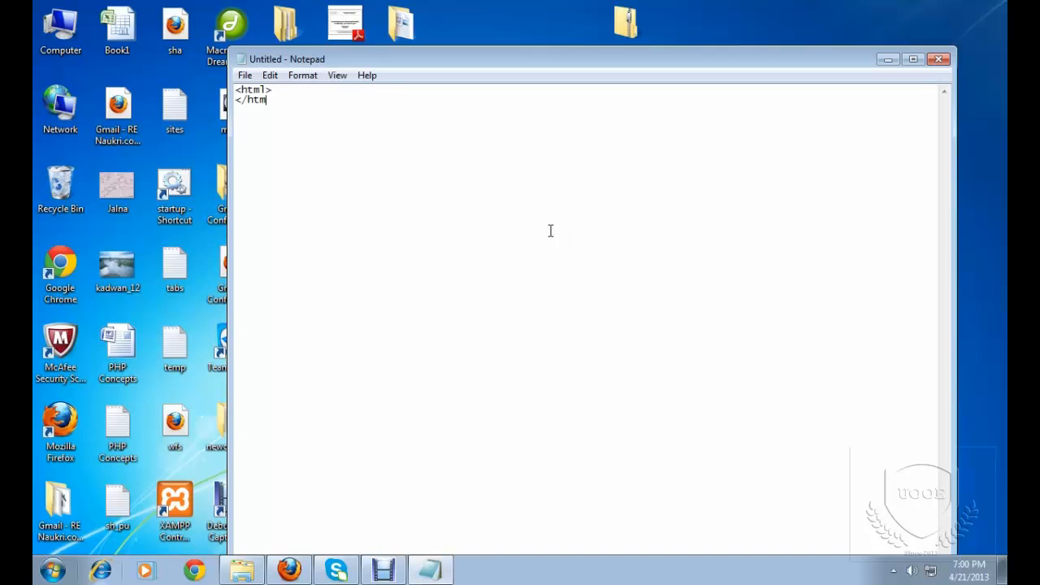
text(l>)
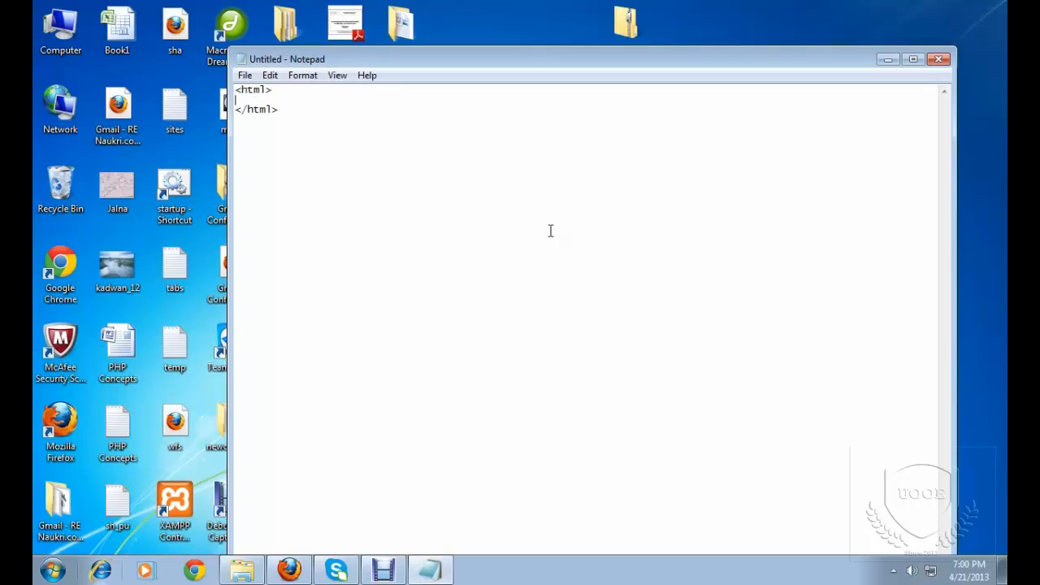
- Add <head></head> and <body></body> tag pairs on separate lines
text(<)
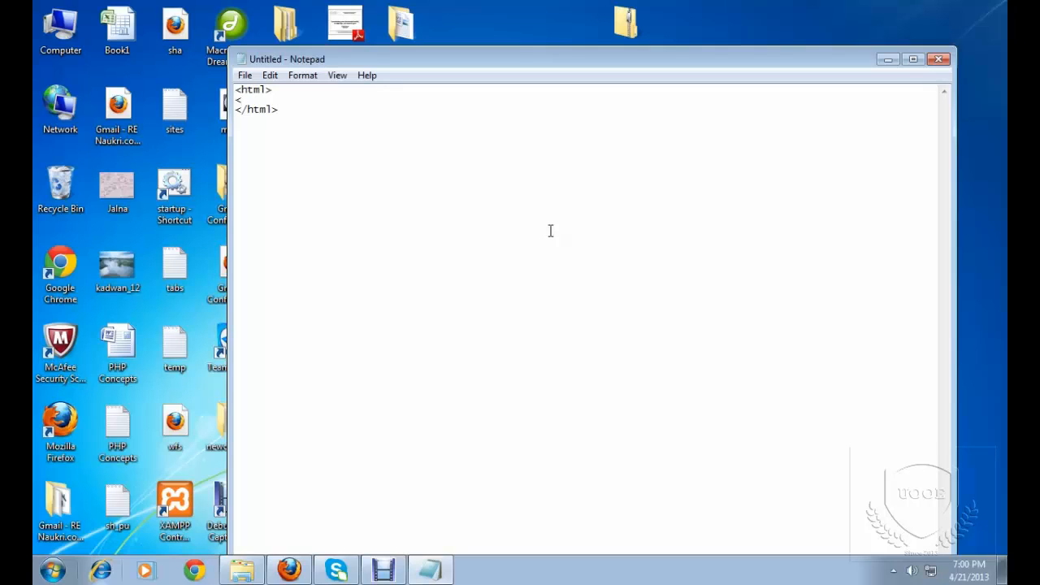
text(<head>)
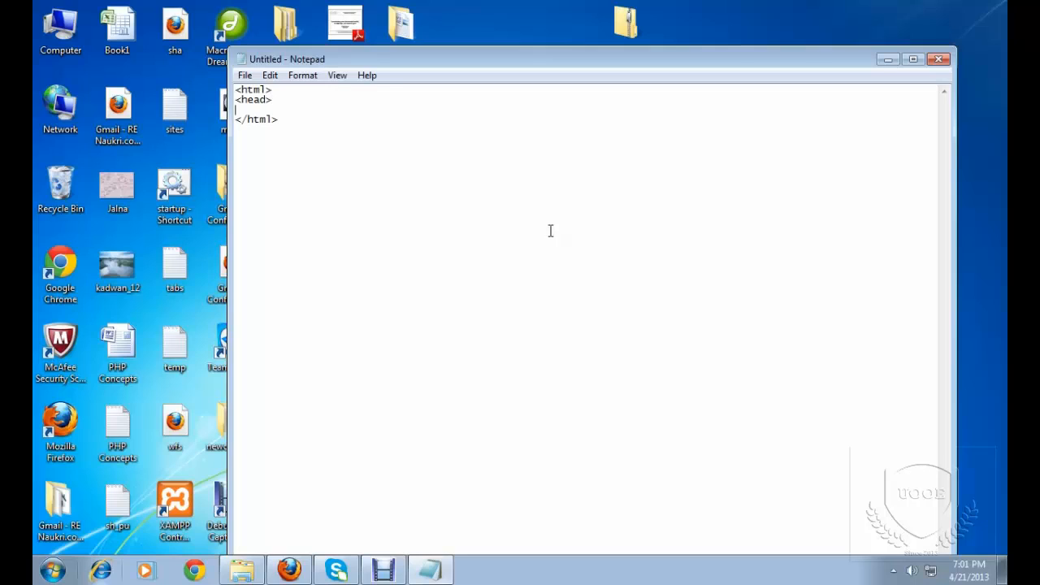
text(</head>)
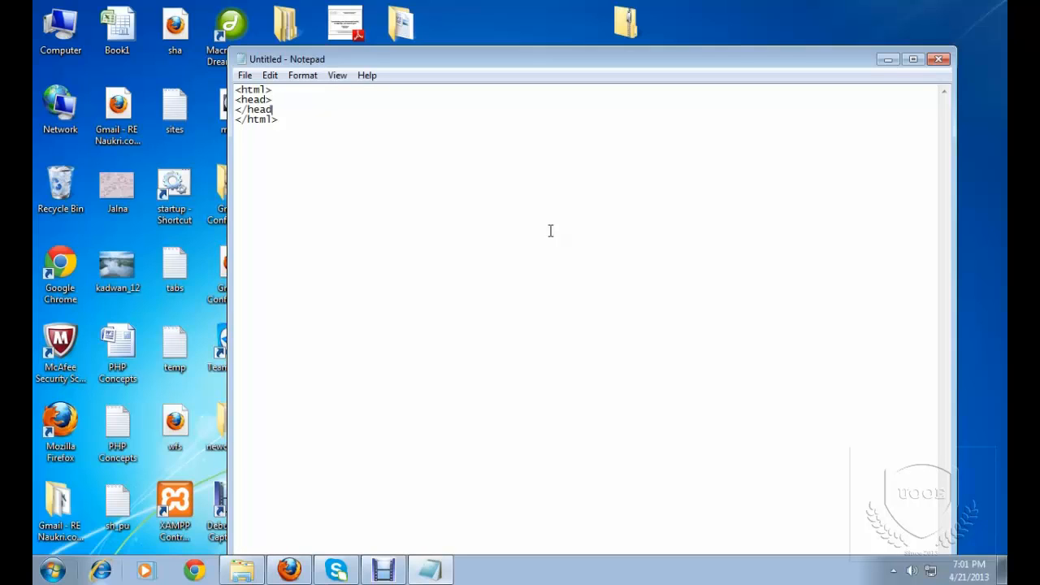
text(<body>)
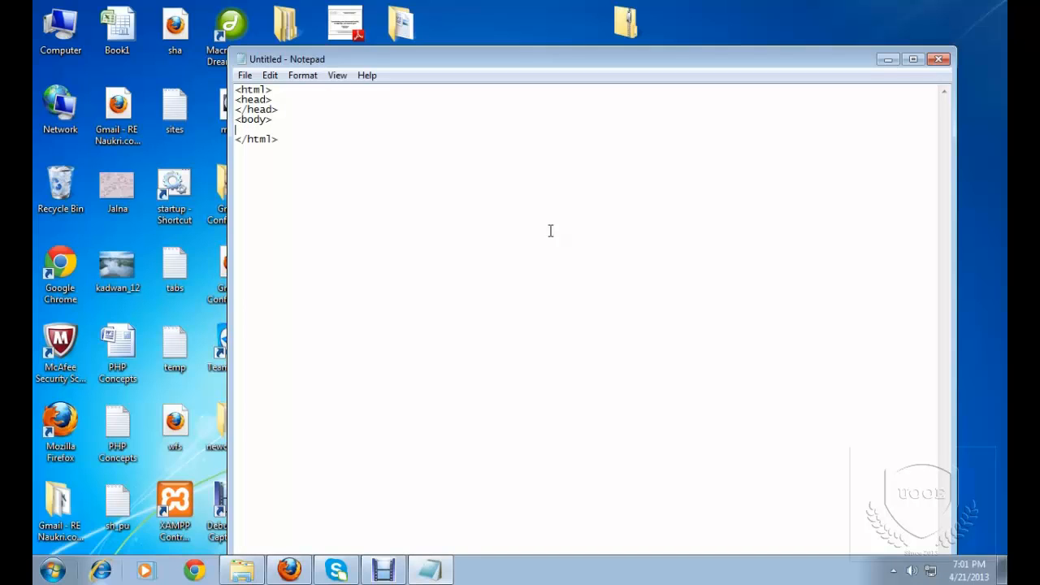
text(</body>)
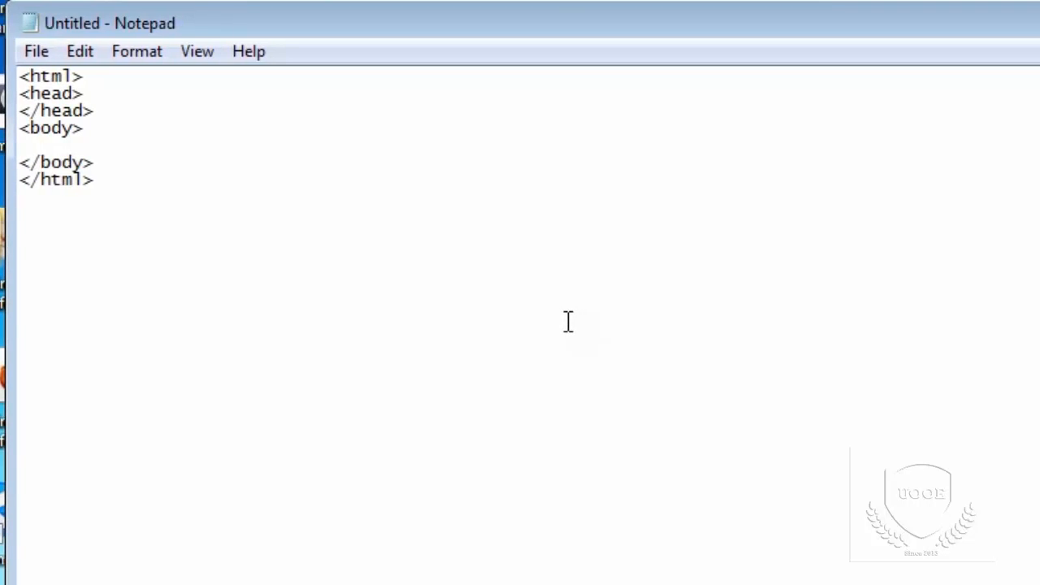
- Type 'Hi this is html class' between the body tags and start Save As
click(21, 146)
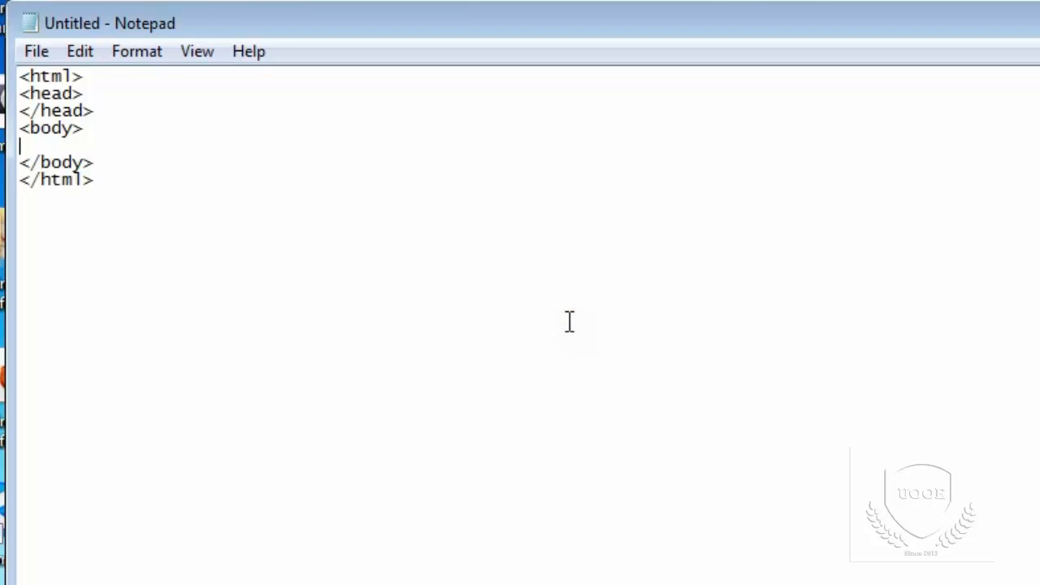
text(Hi this is)
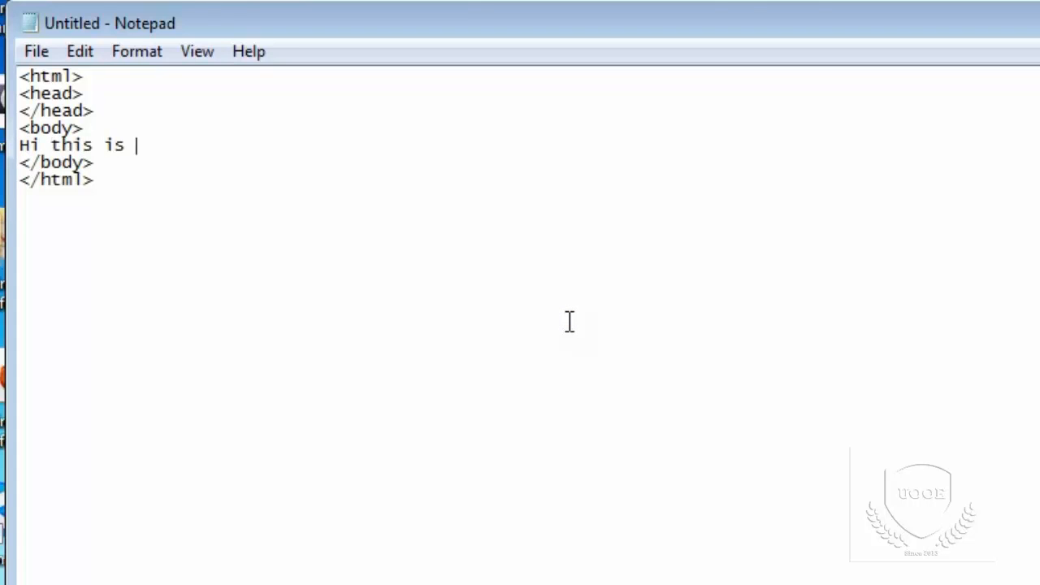
text(html)
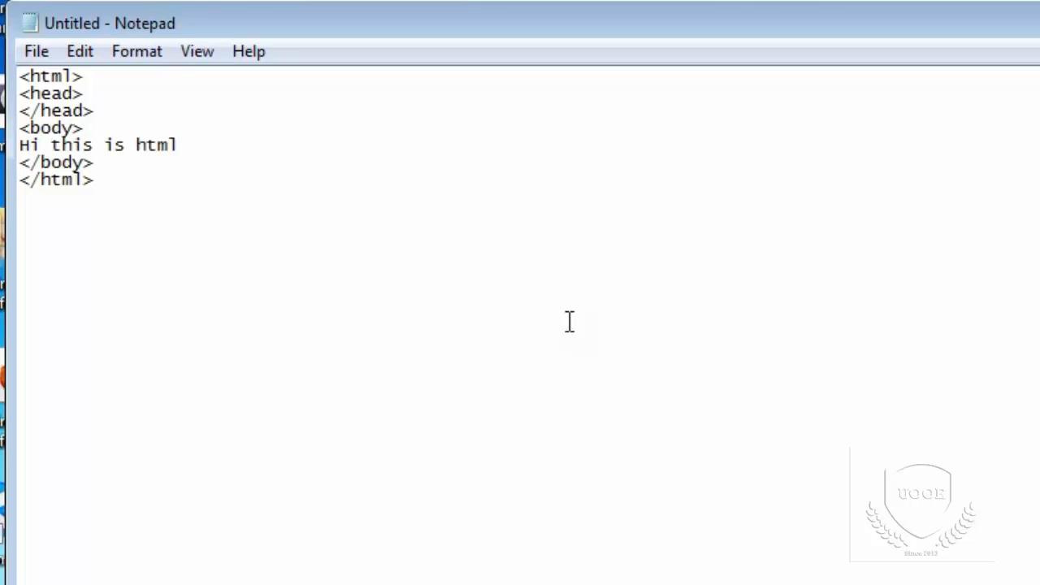
text(class)
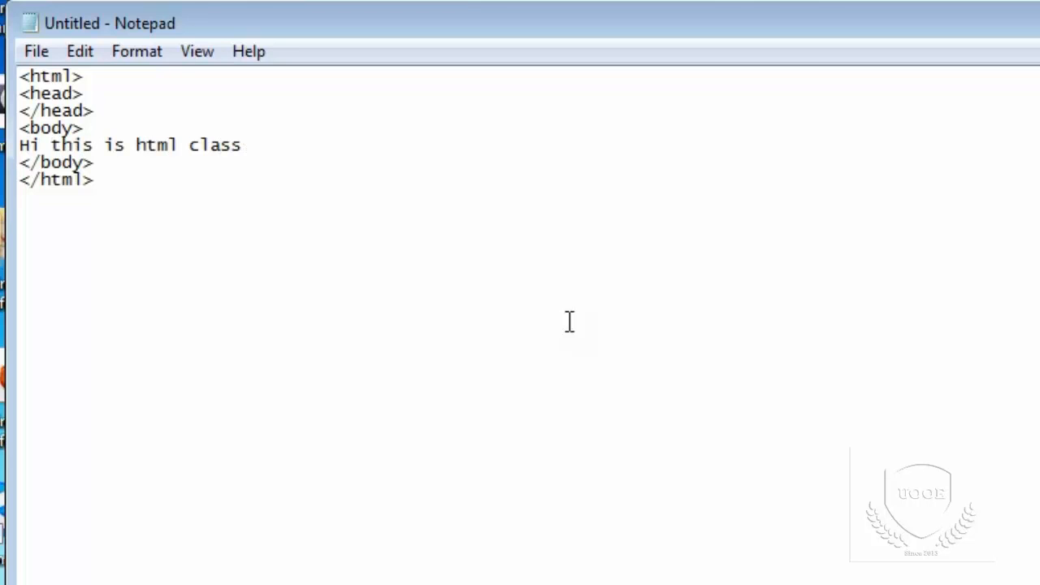
click(36, 50)
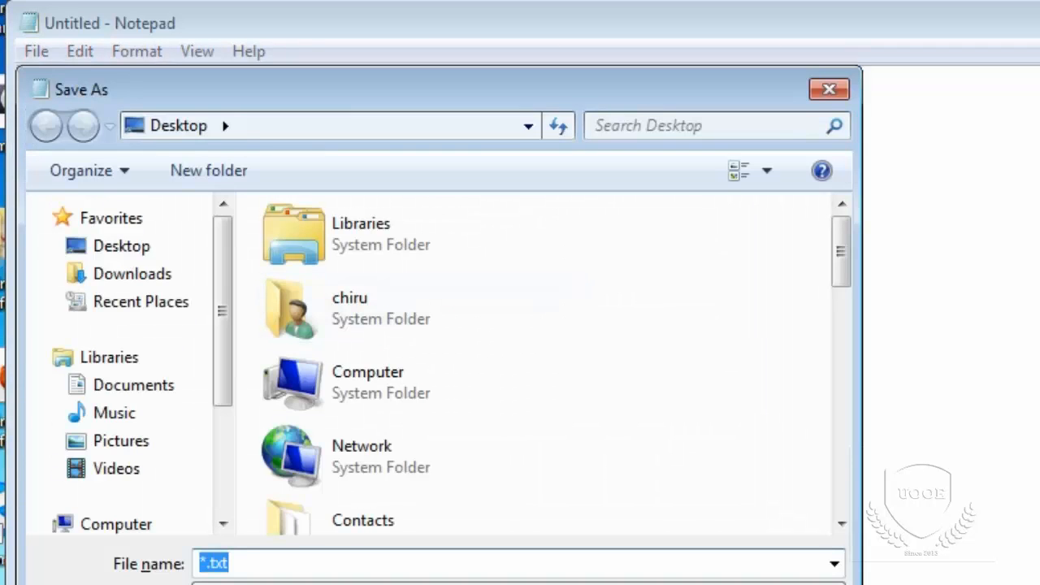
- Save the file as htmltags.html in the Desktop's html folder
click(121, 245)
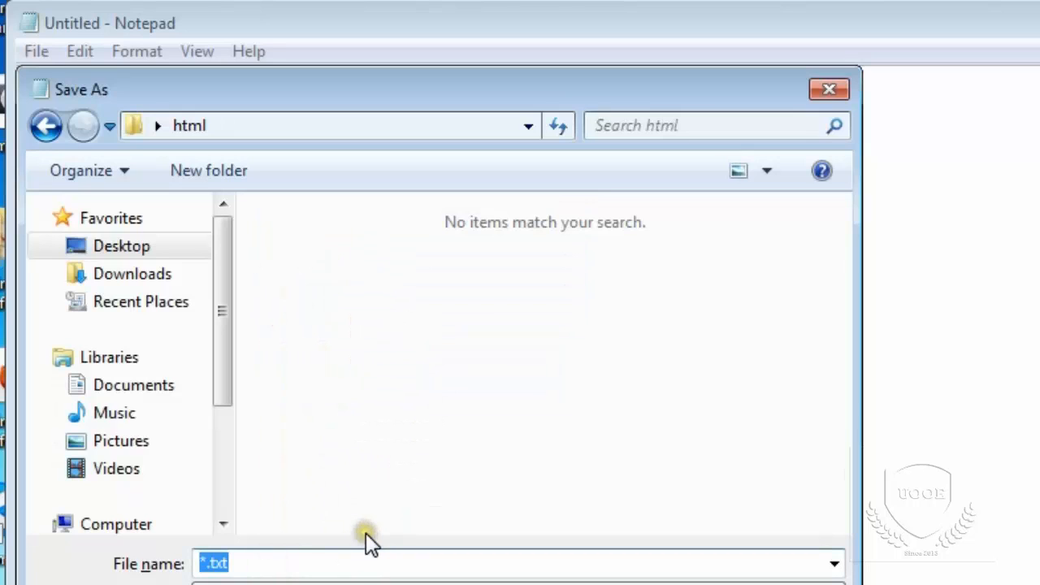
text(htmlt)
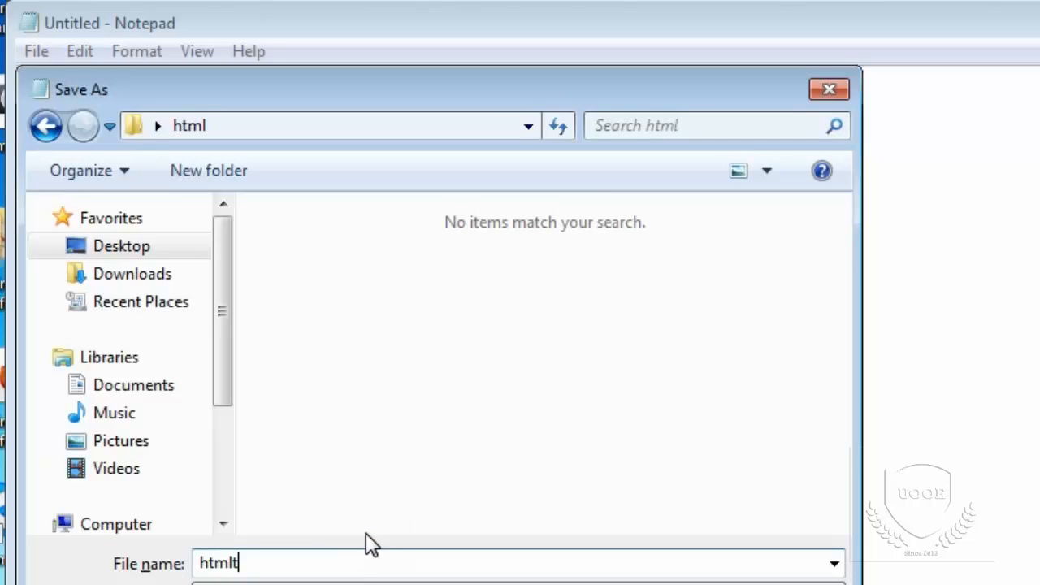
text(ags.html)
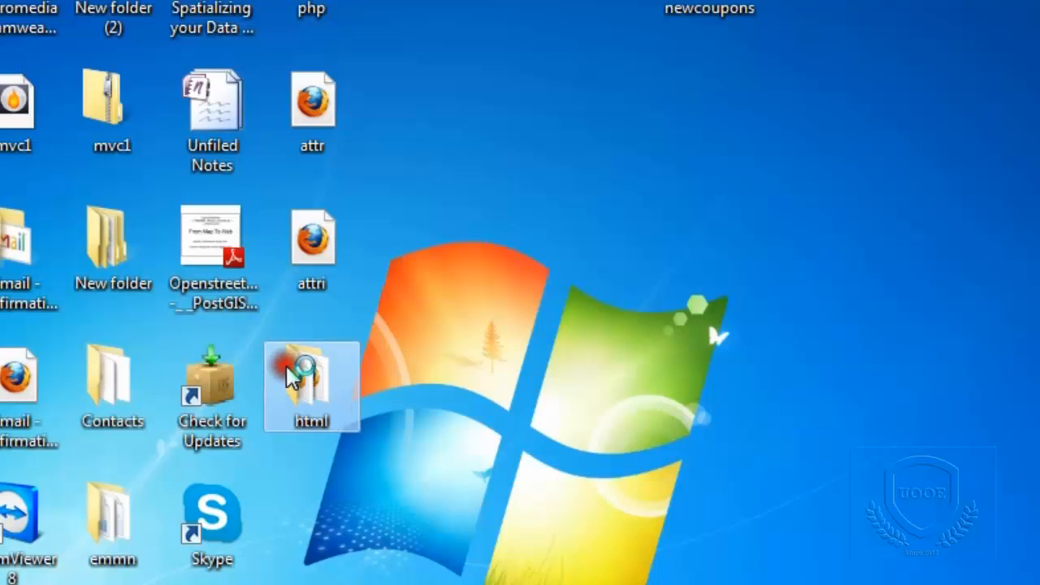
- Open htmltags.html from the desktop html folder in Firefox
double_click(312, 386)
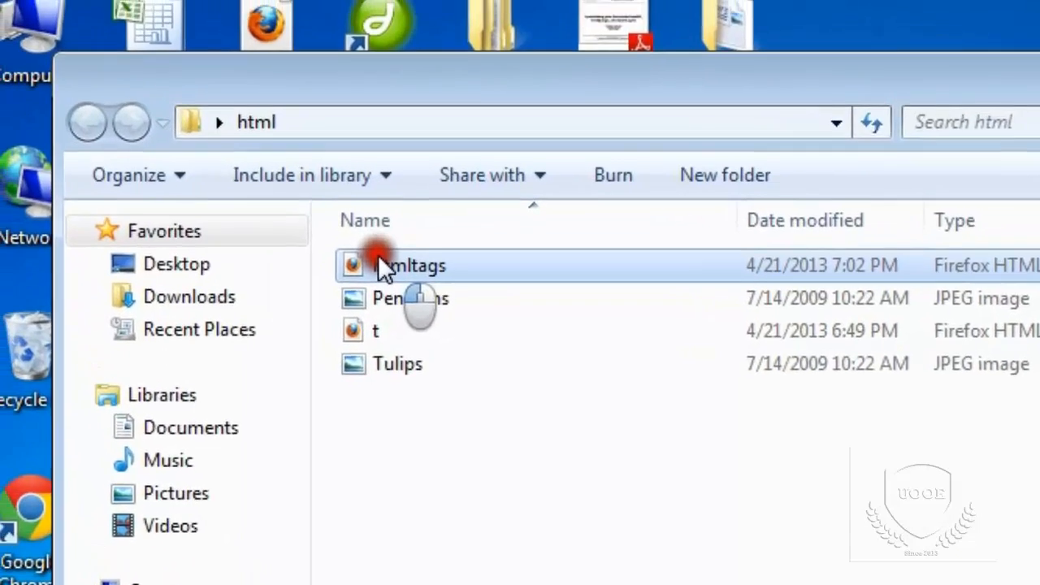
double_click(411, 266)
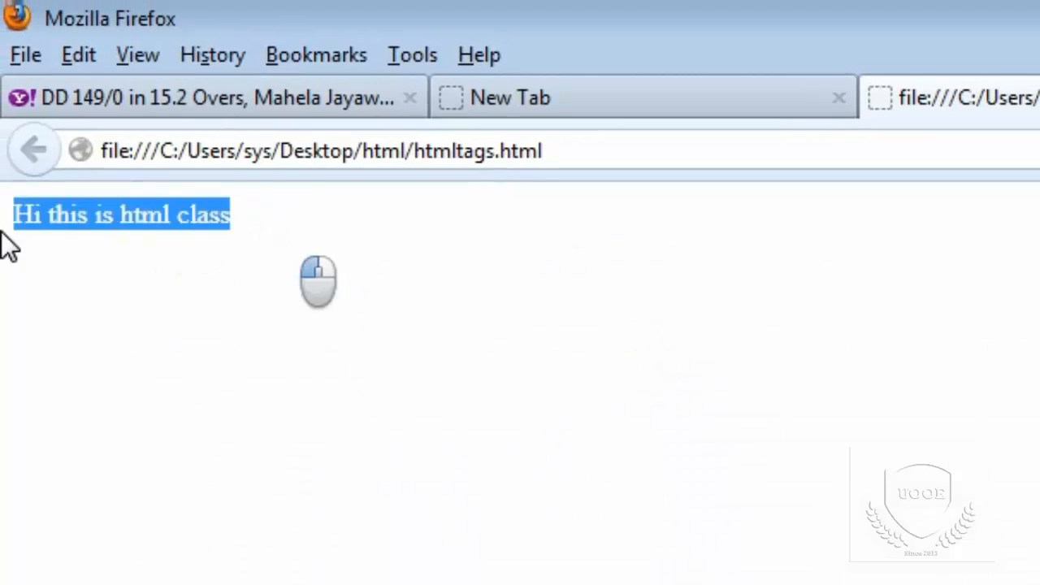
mouse_move(325, 503)
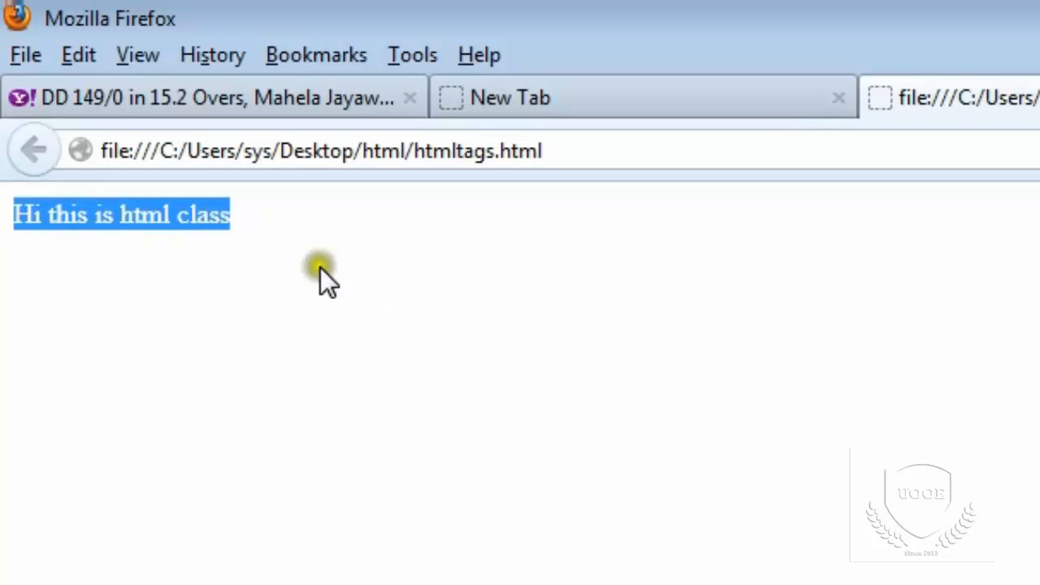
mouse_move(29, 243)
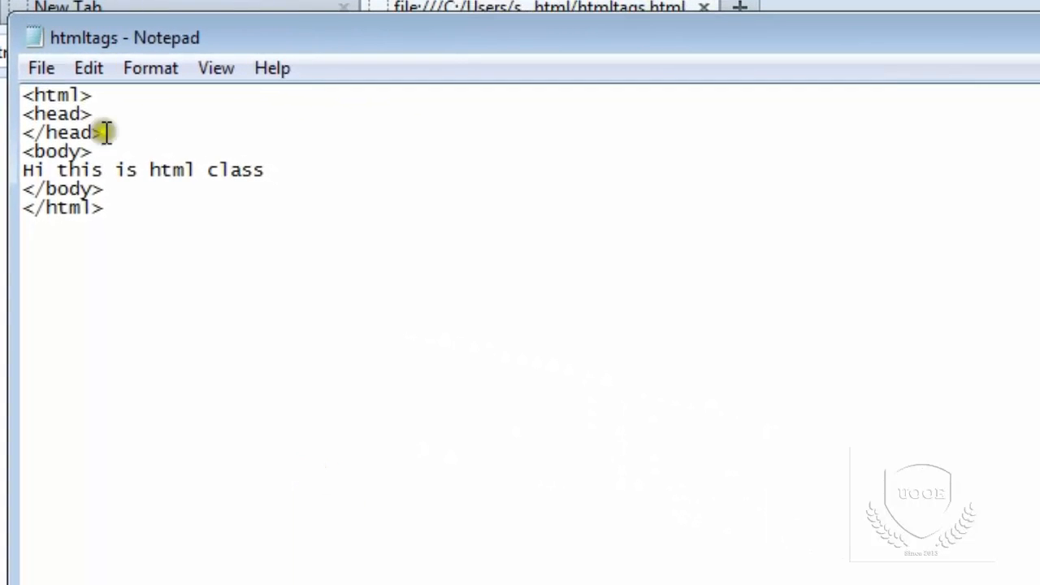
mouse_move(224, 179)
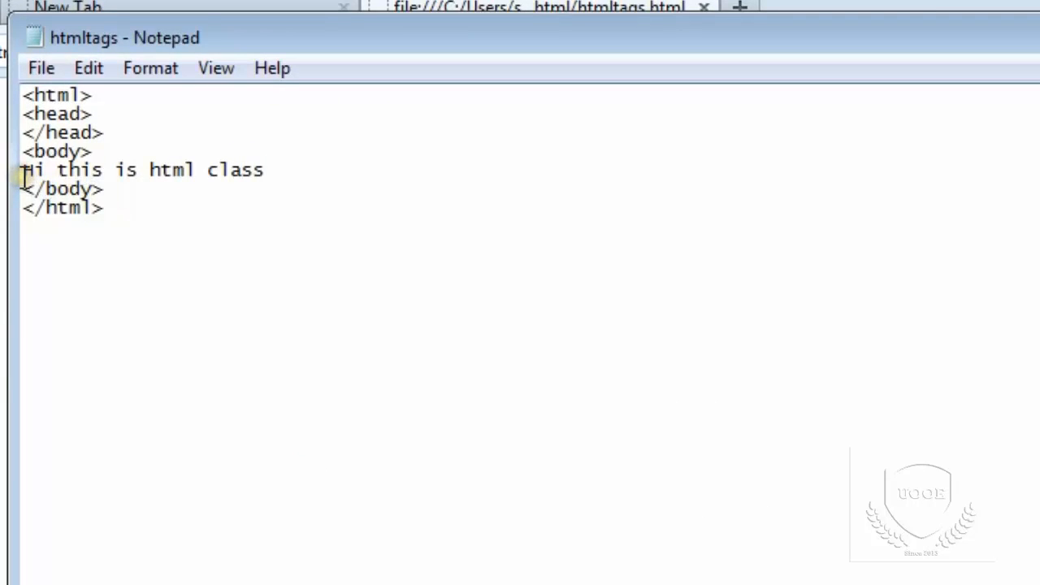
- Wrap 'Hi this is html class' in <i></i> italic tags
text(<i)
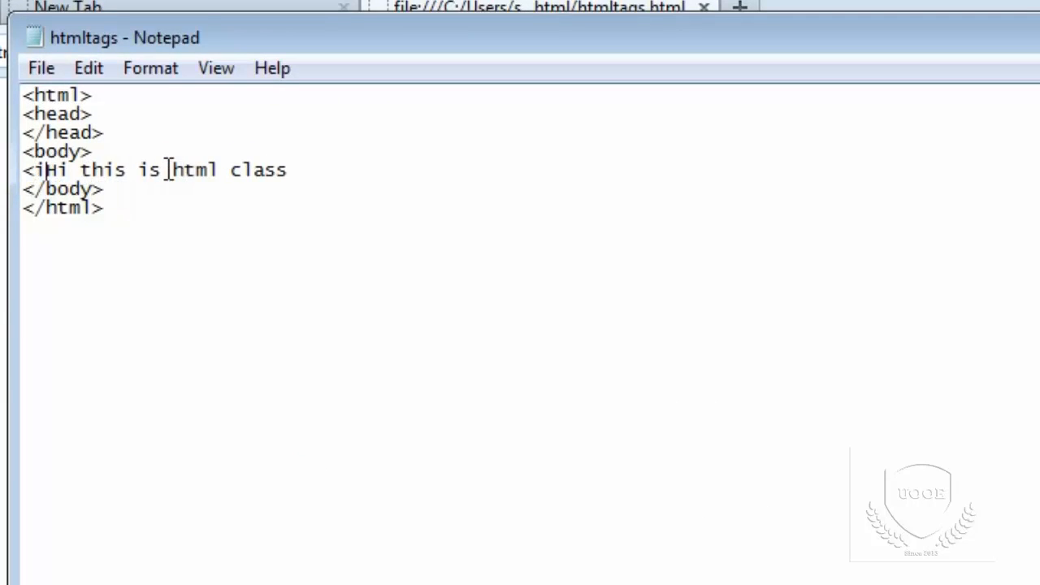
text(>)
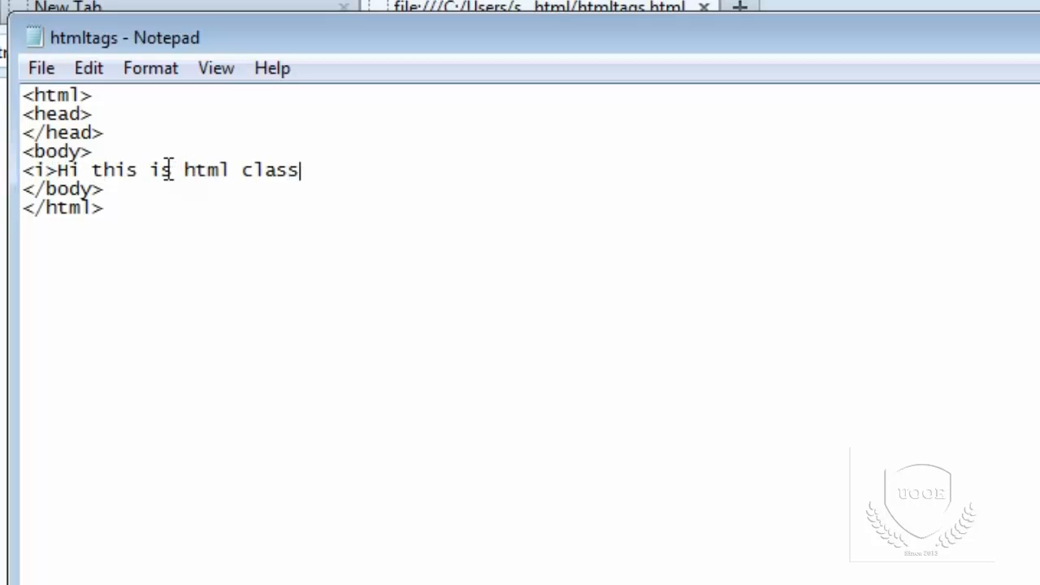
text(</l)
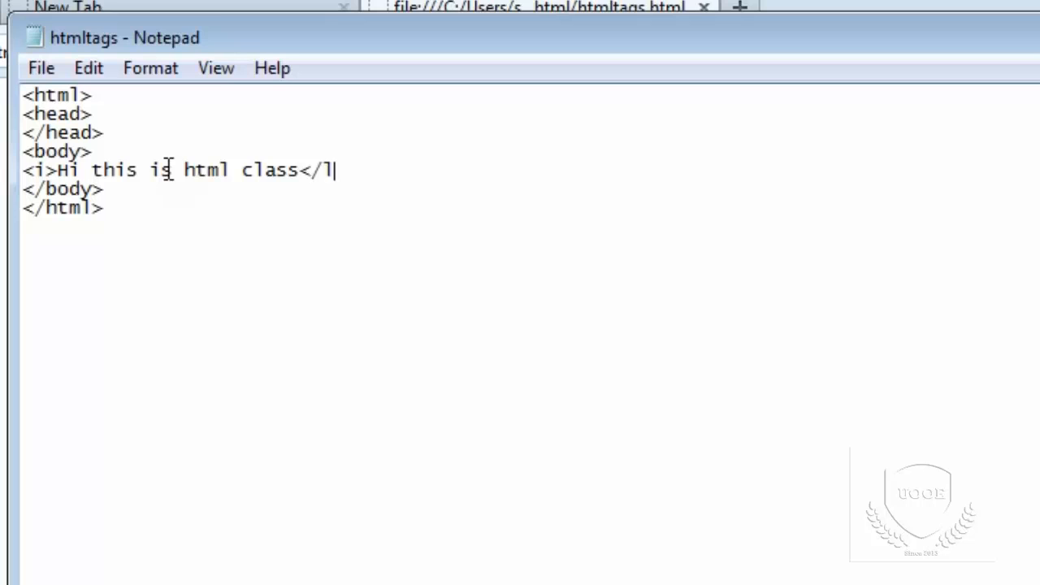
text(i>)
text(this i)
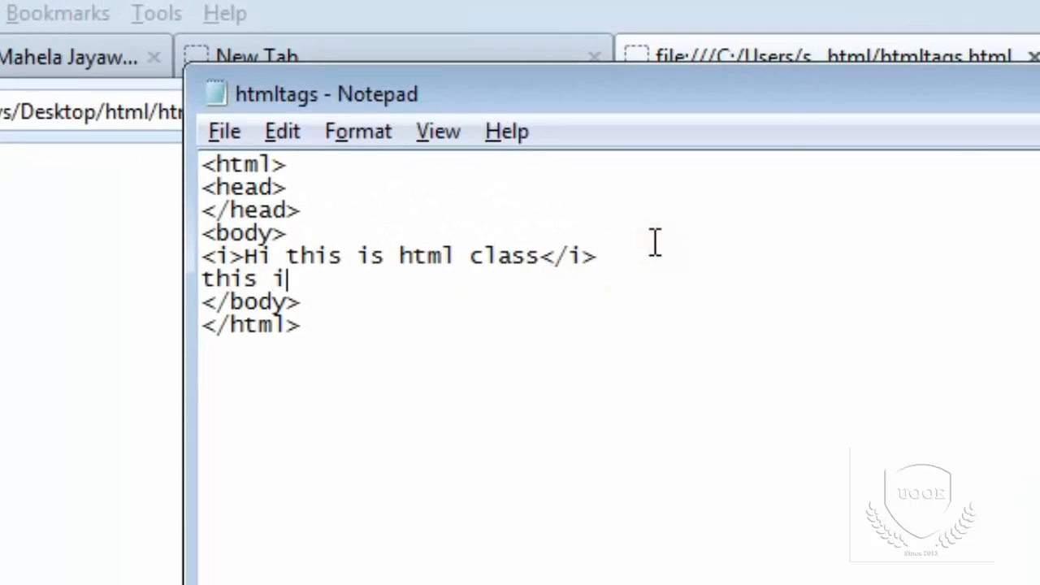
- Type 'this is underline tag' on a new line and add <br> after </i>
text(s underl)
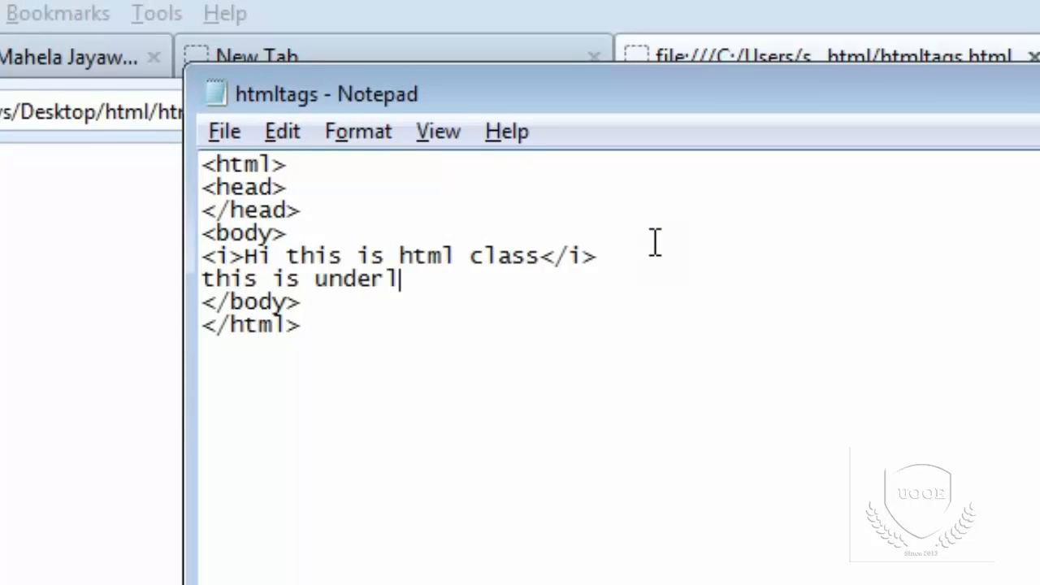
text(ine tag)
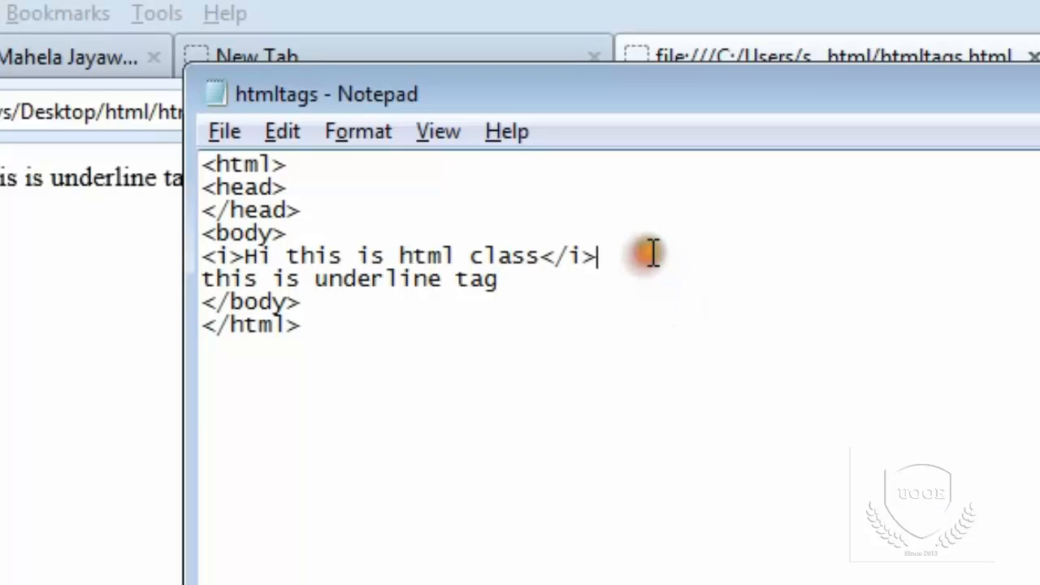
text(<br>)
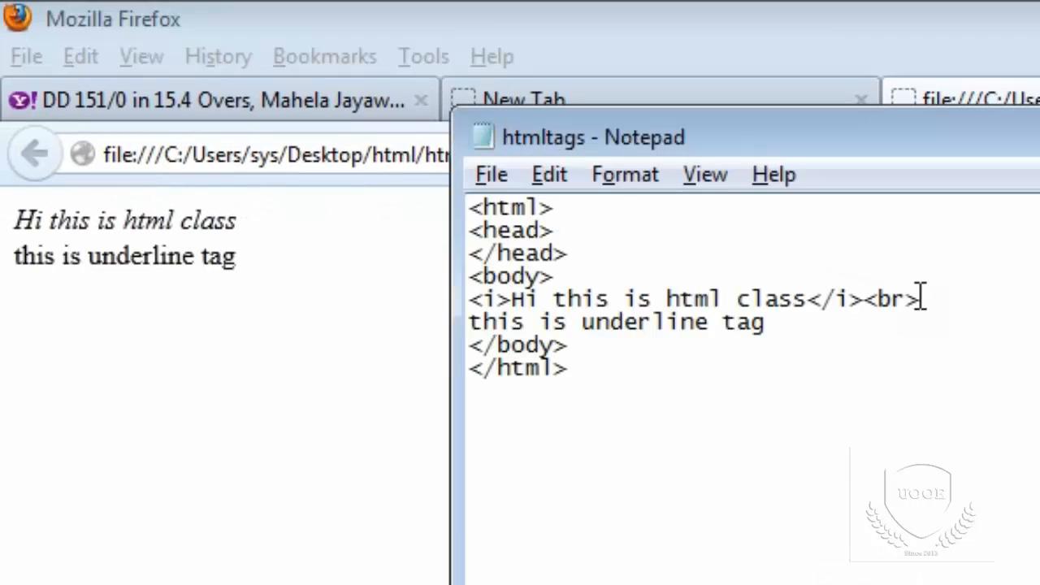
mouse_move(146, 236)
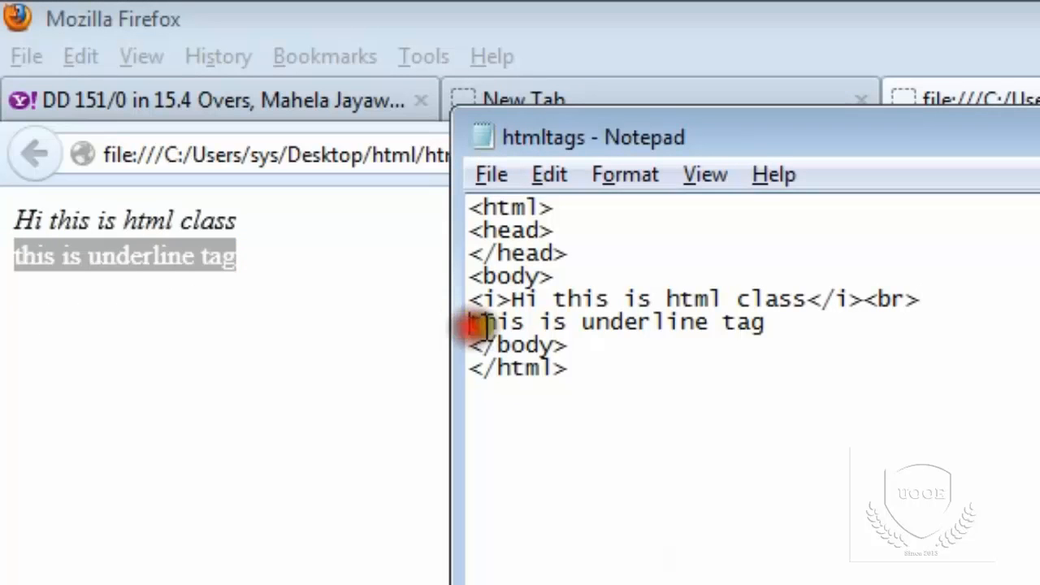
mouse_move(904, 432)
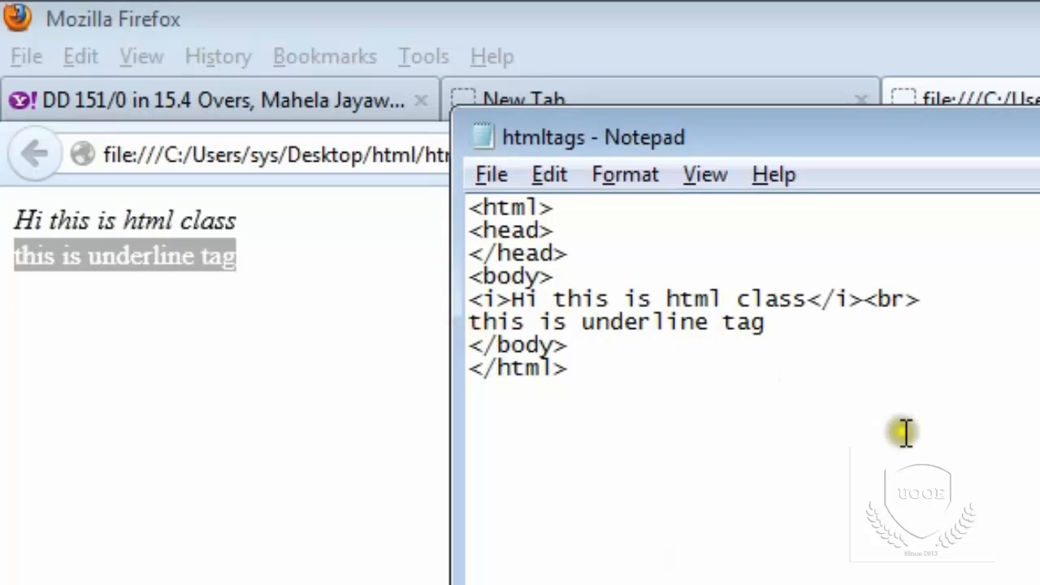
- Wrap 'this is underline tag' in <u></u> tags and check the underline in Firefox
text(<u>)
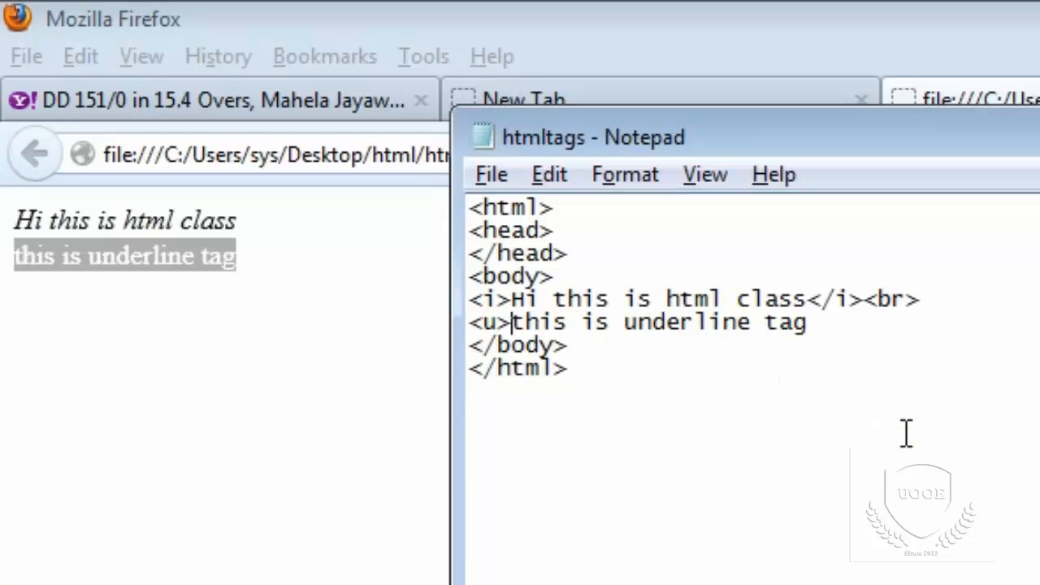
click(782, 321)
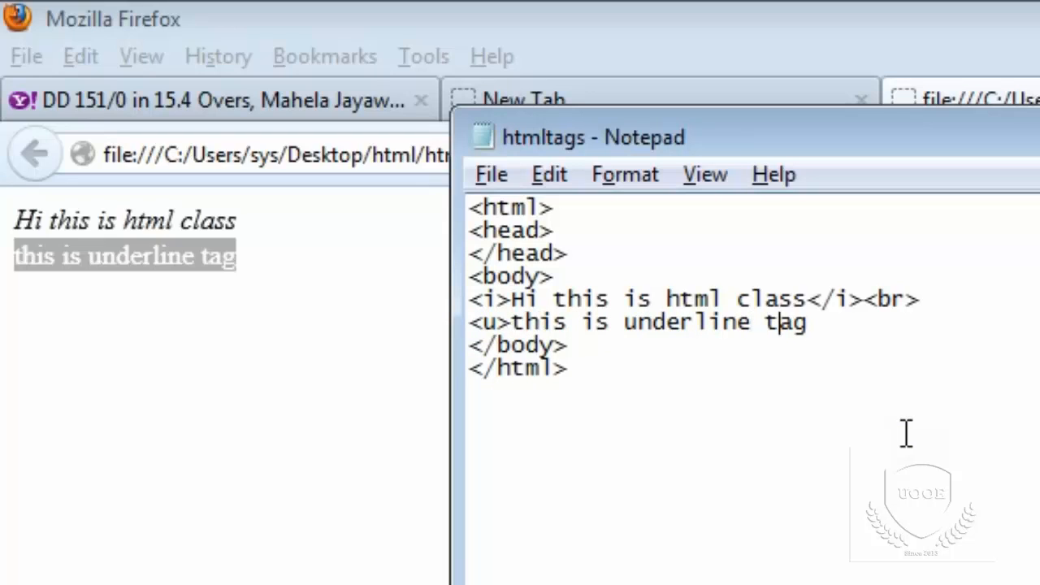
text(<)
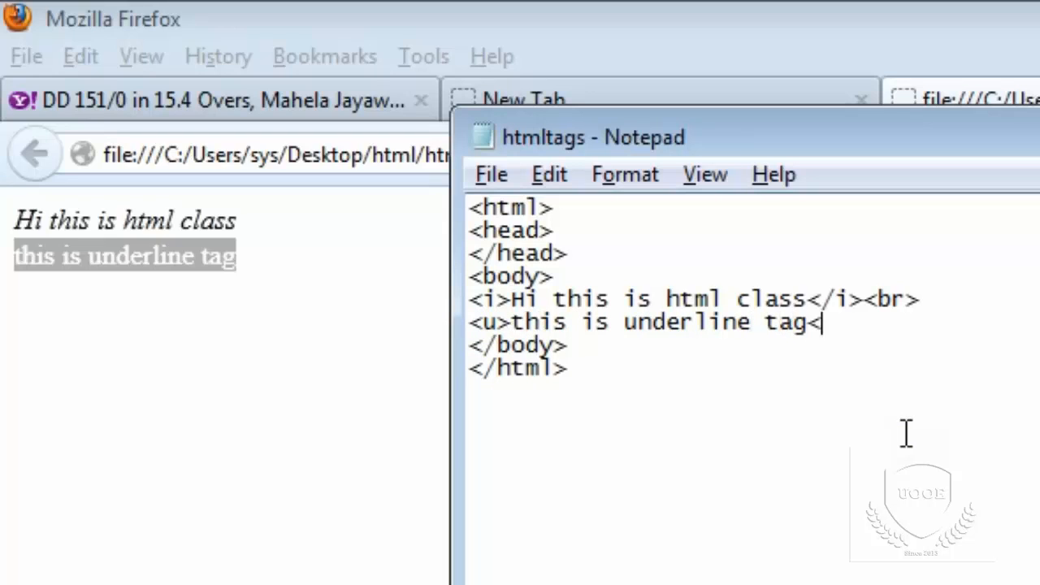
text(/u>)
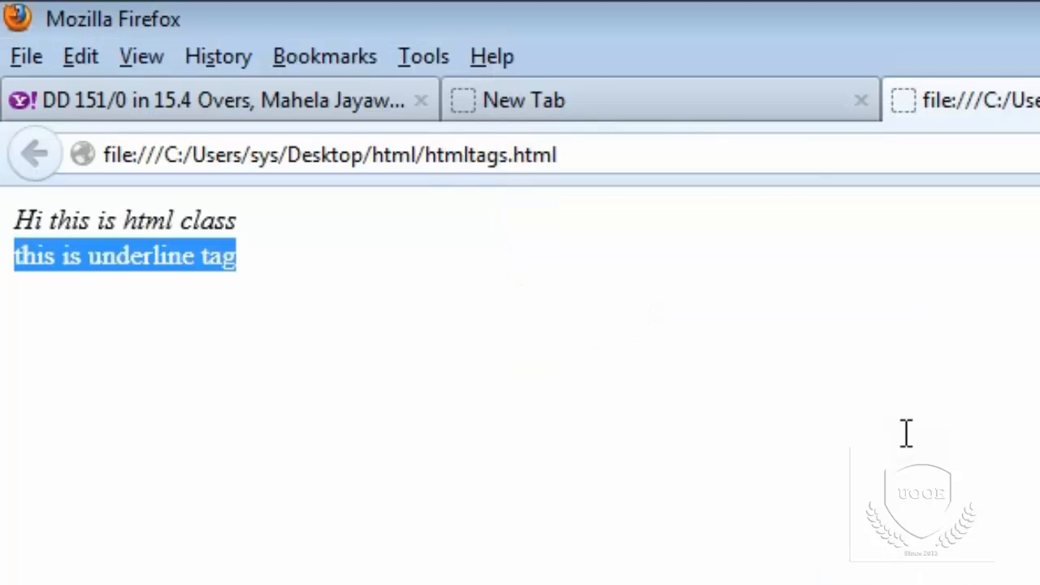
click(392, 311)
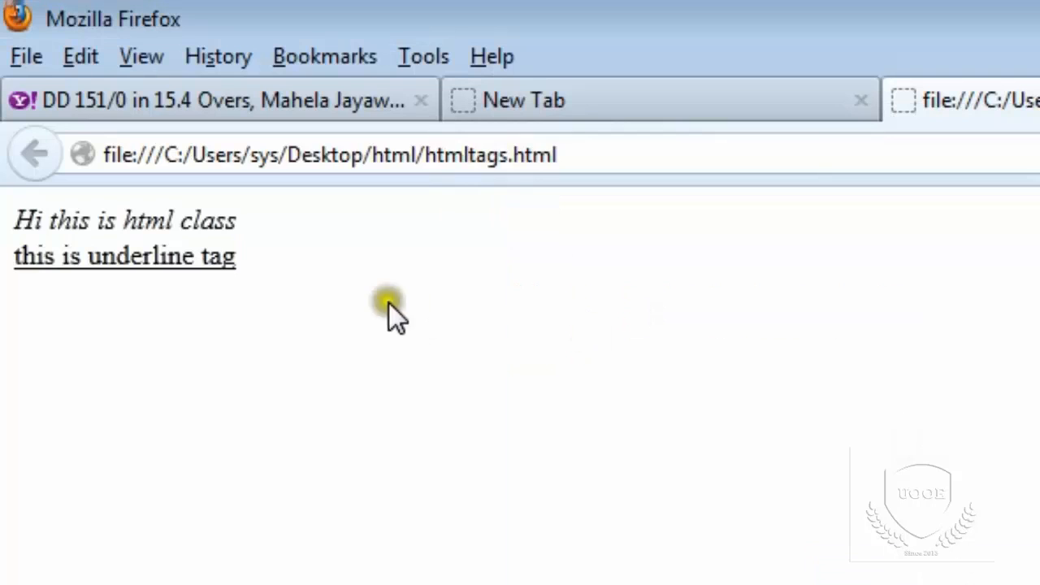
mouse_move(516, 431)
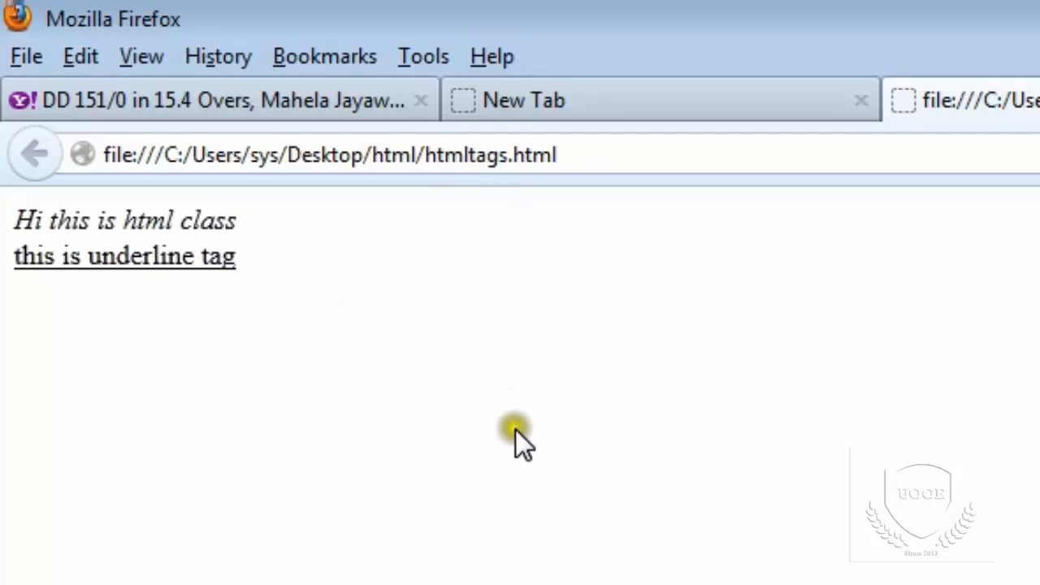
mouse_move(362, 394)
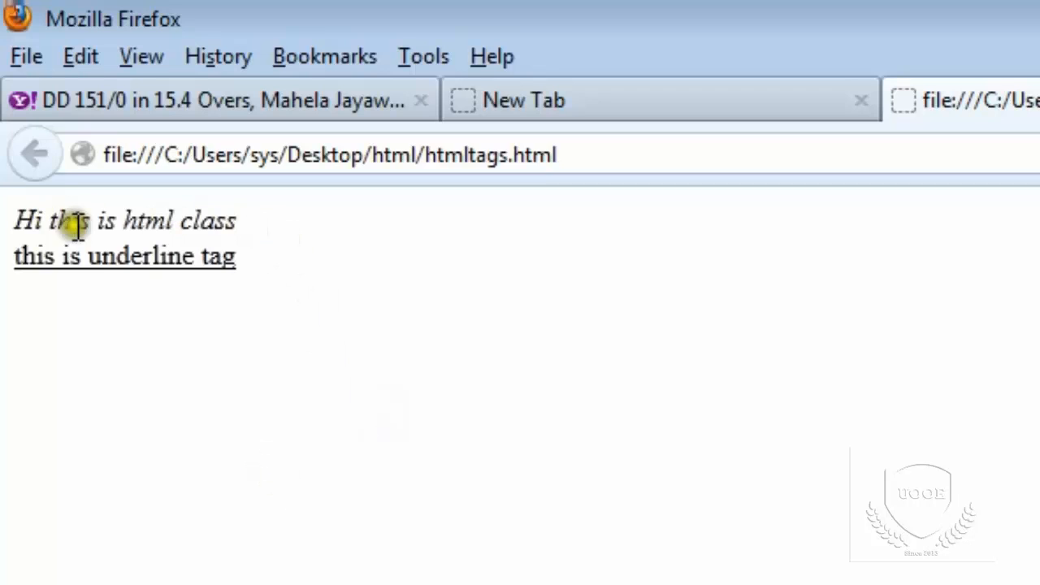
mouse_move(264, 264)
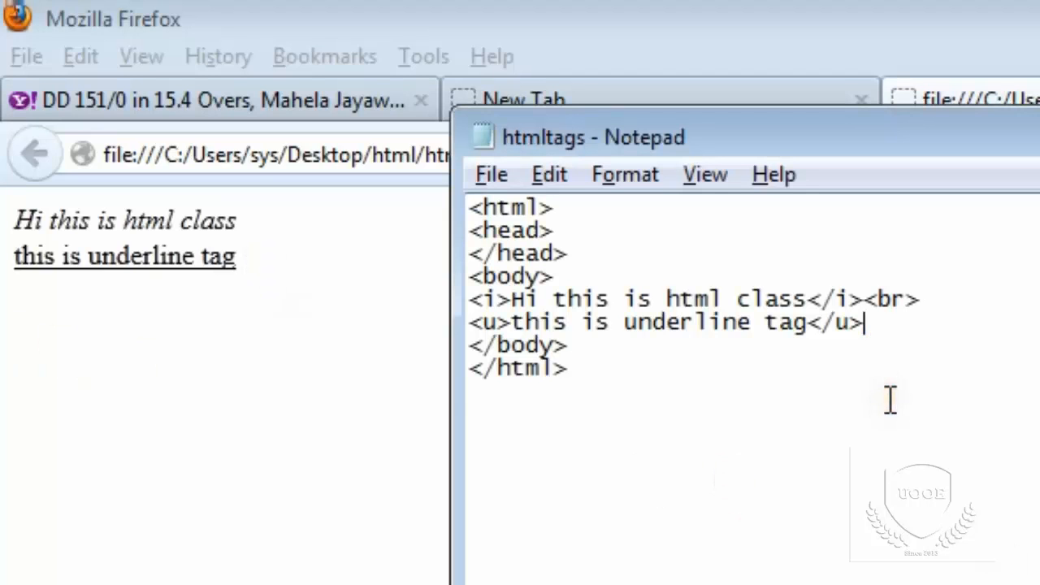
- Add the line 'this is ramesh teaching javascript html' with a <br> after </u>
text(t)
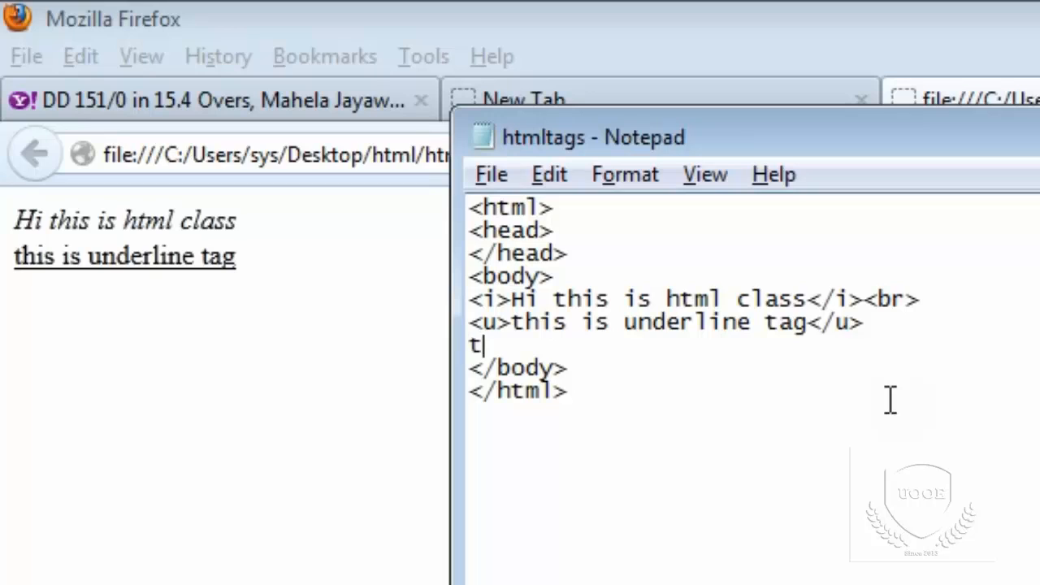
text(his is rame)
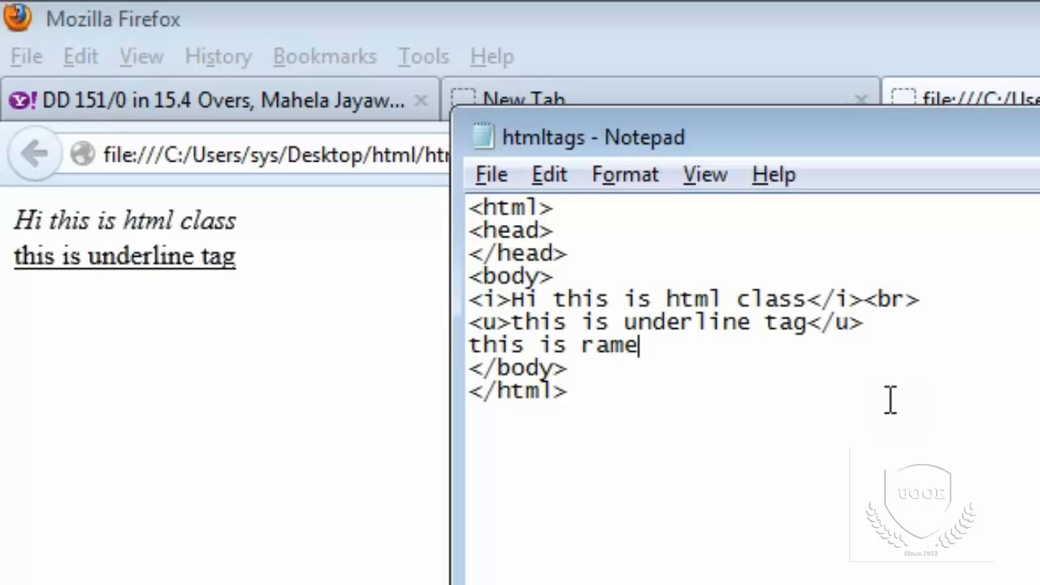
text(sh teac)
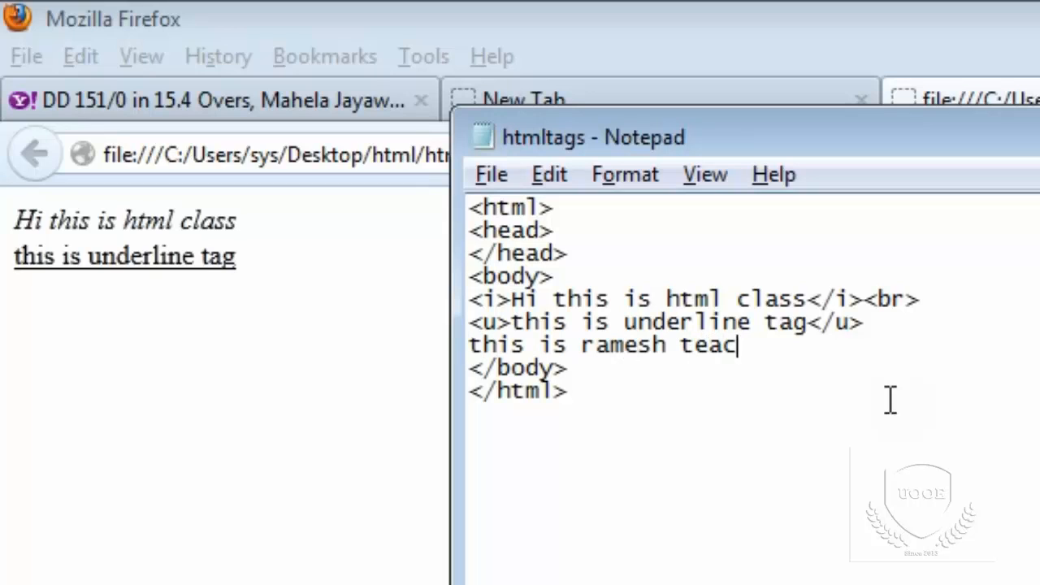
text(hing javas)
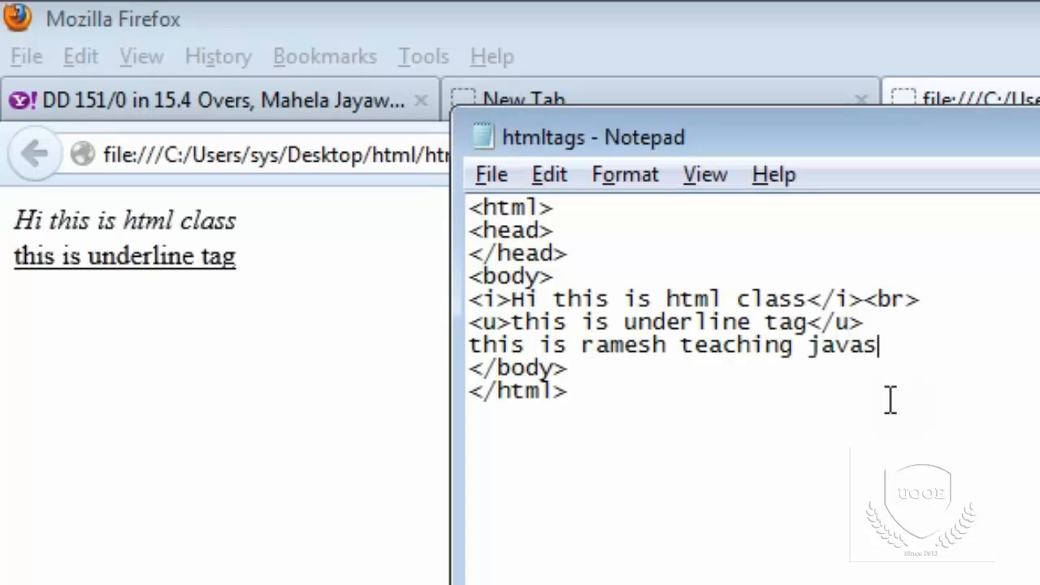
text(cript h)
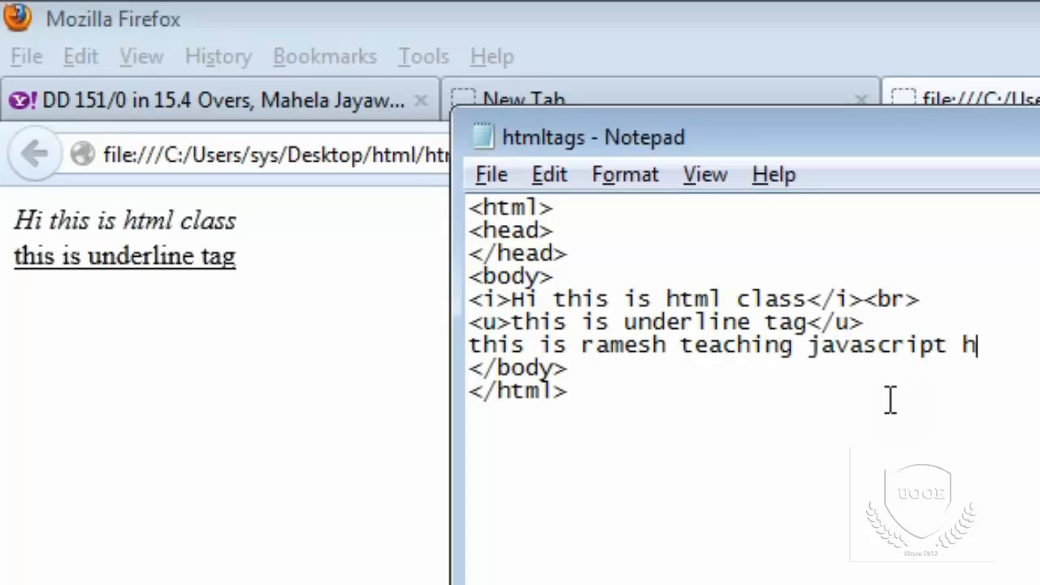
text(tml)
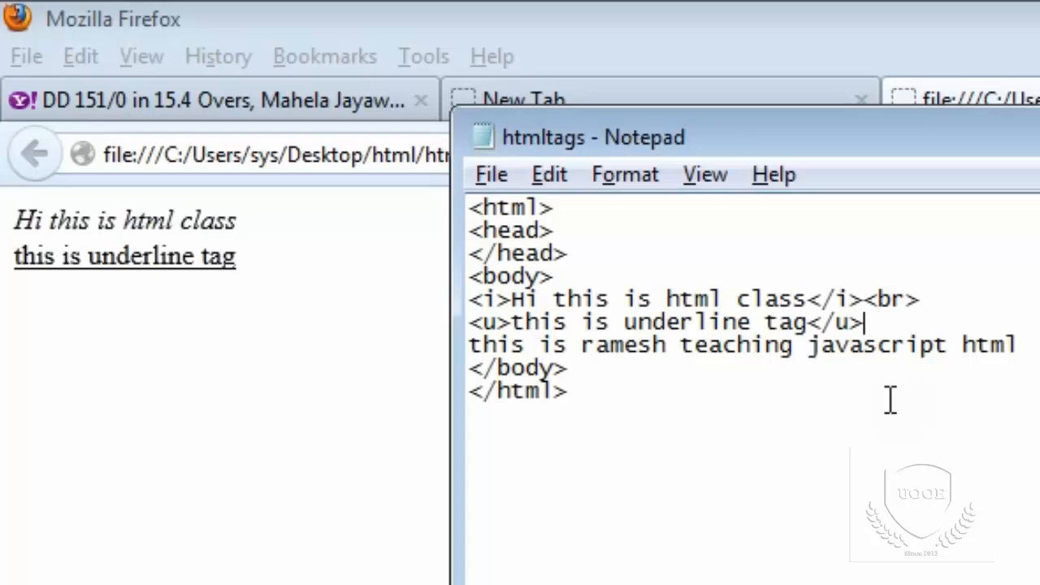
text(<br>)
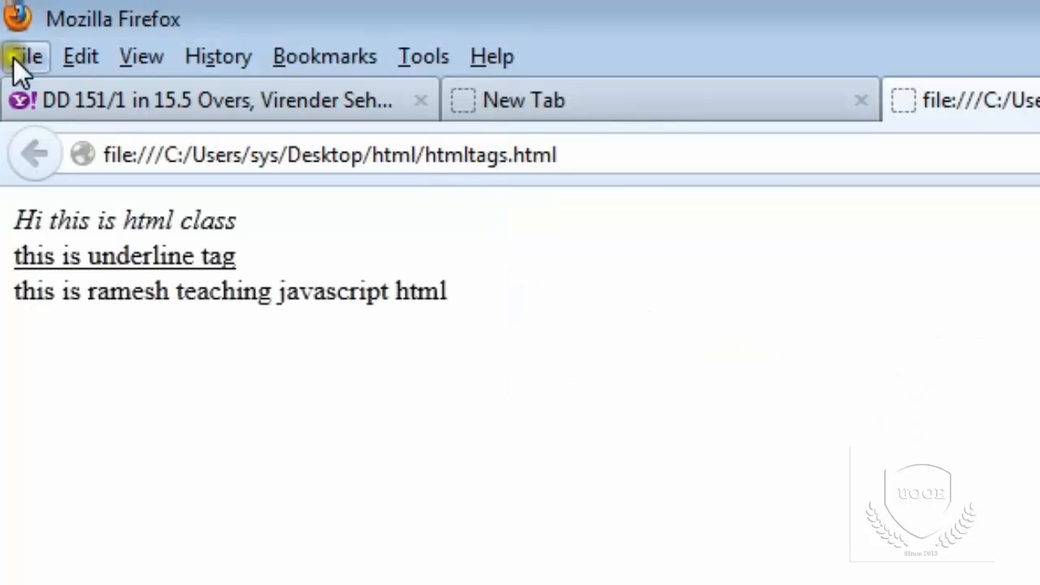
mouse_move(461, 317)
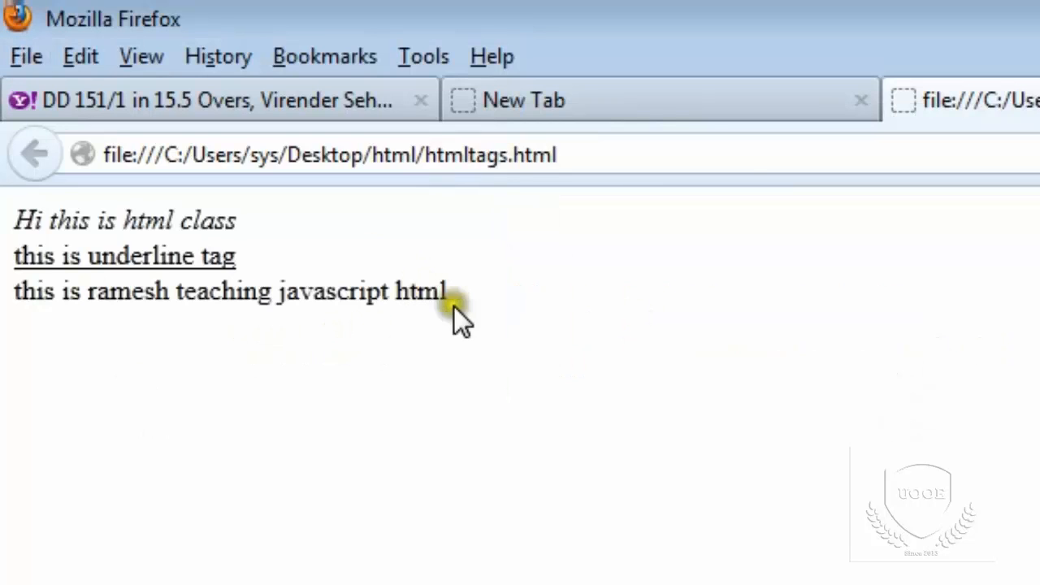
double_click(333, 290)
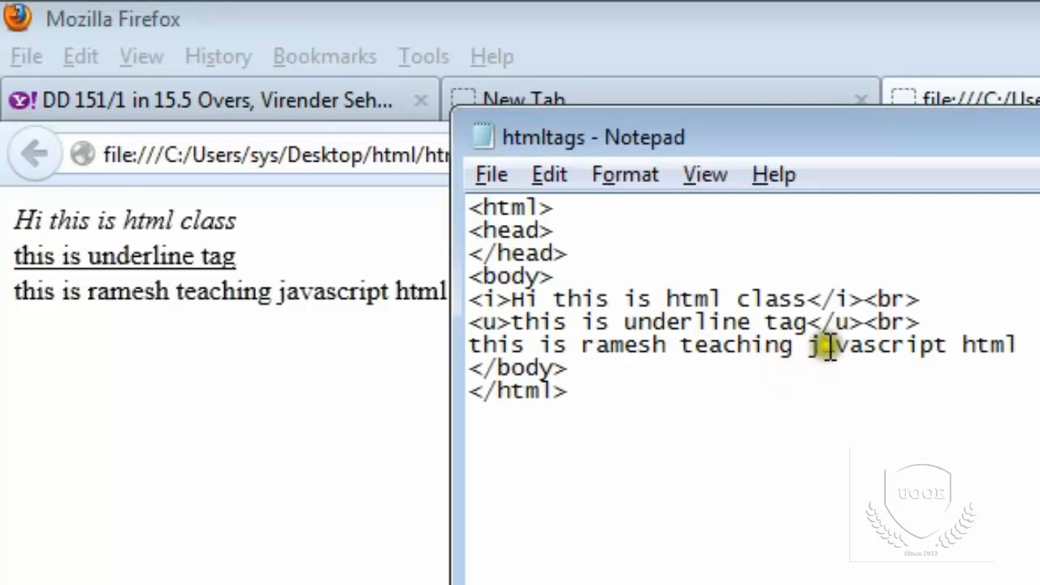
- Insert an opening <strike> tag before 'javascript' on the third line
text(<strik)
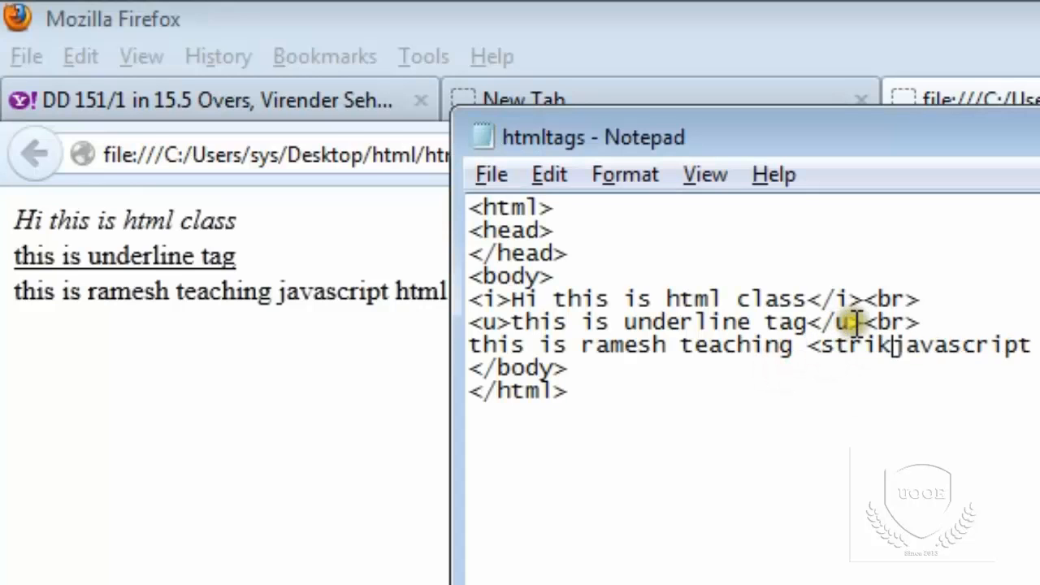
text(e>)
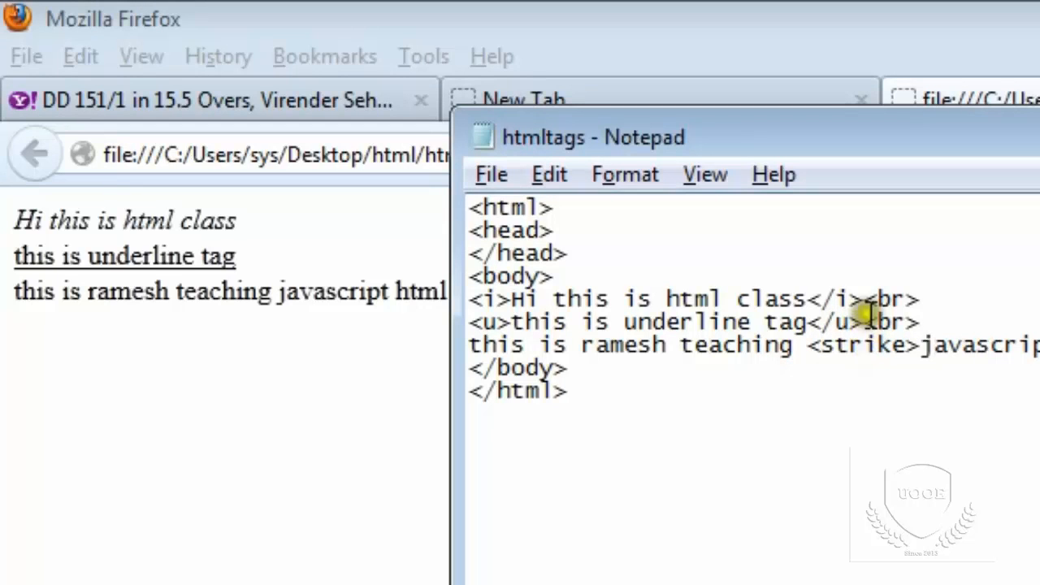
mouse_move(865, 301)
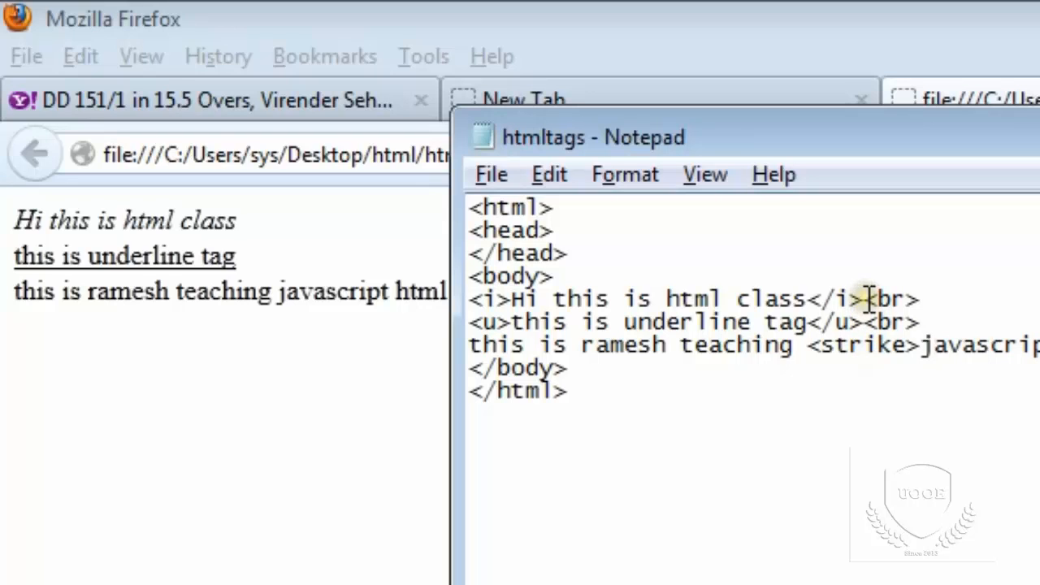
mouse_move(865, 288)
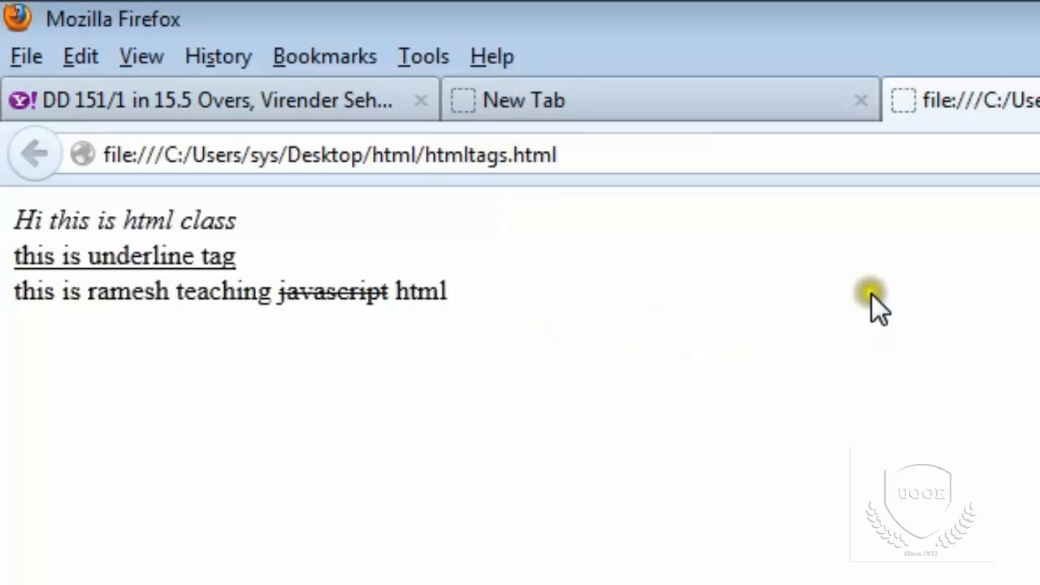
mouse_move(292, 303)
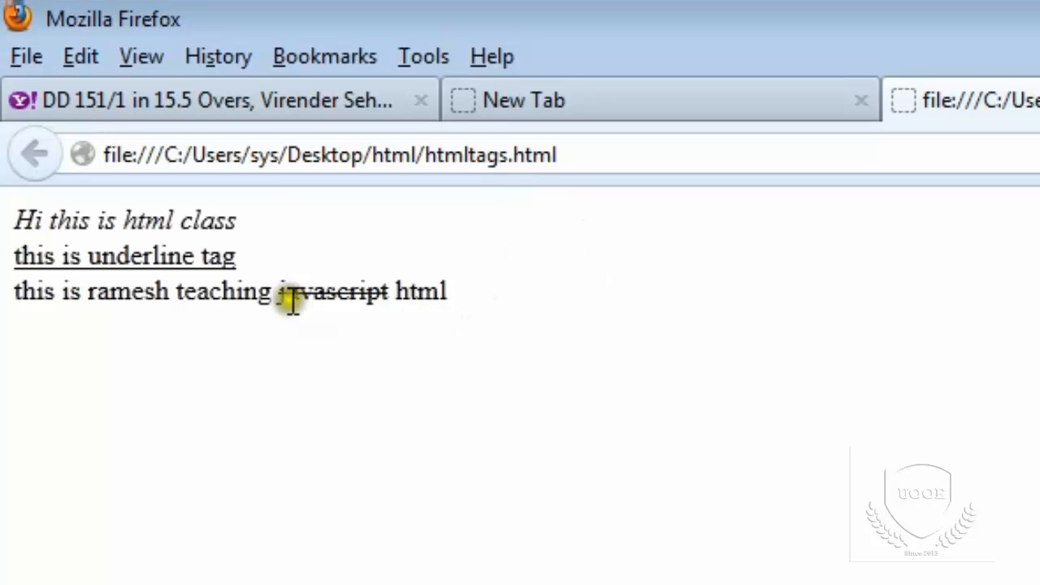
mouse_move(703, 475)
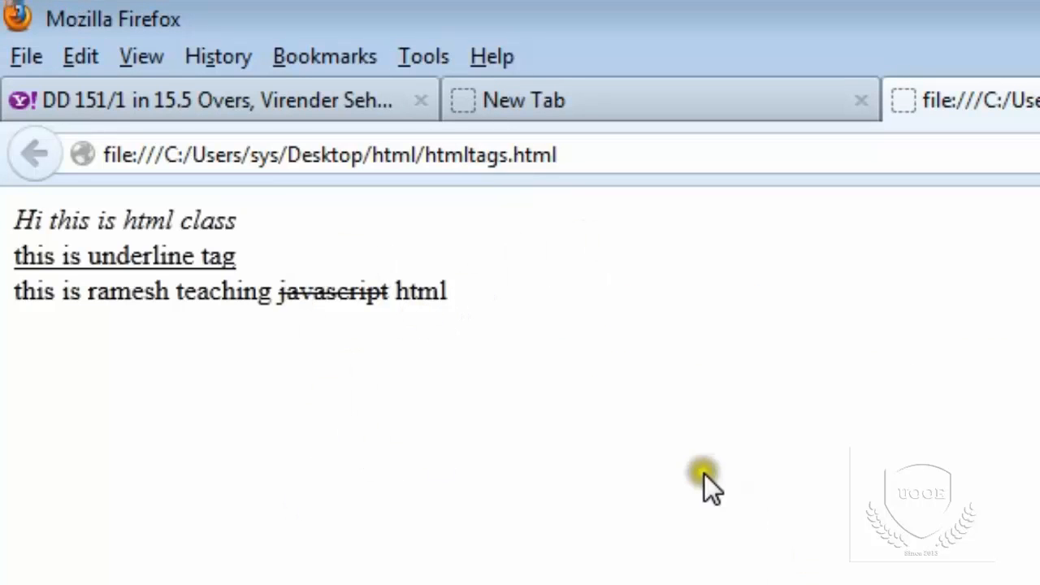
mouse_move(370, 321)
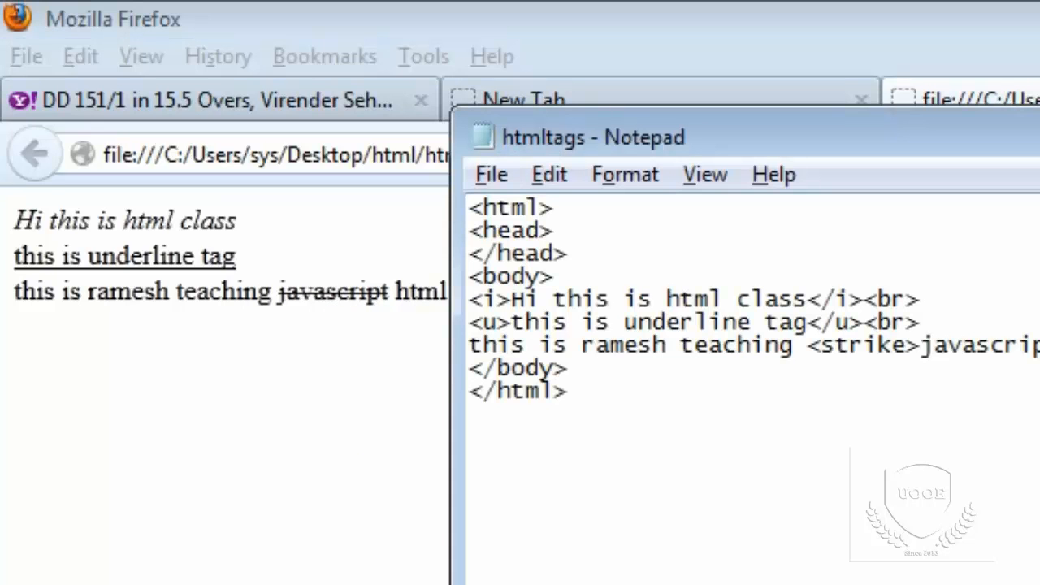
mouse_move(668, 464)
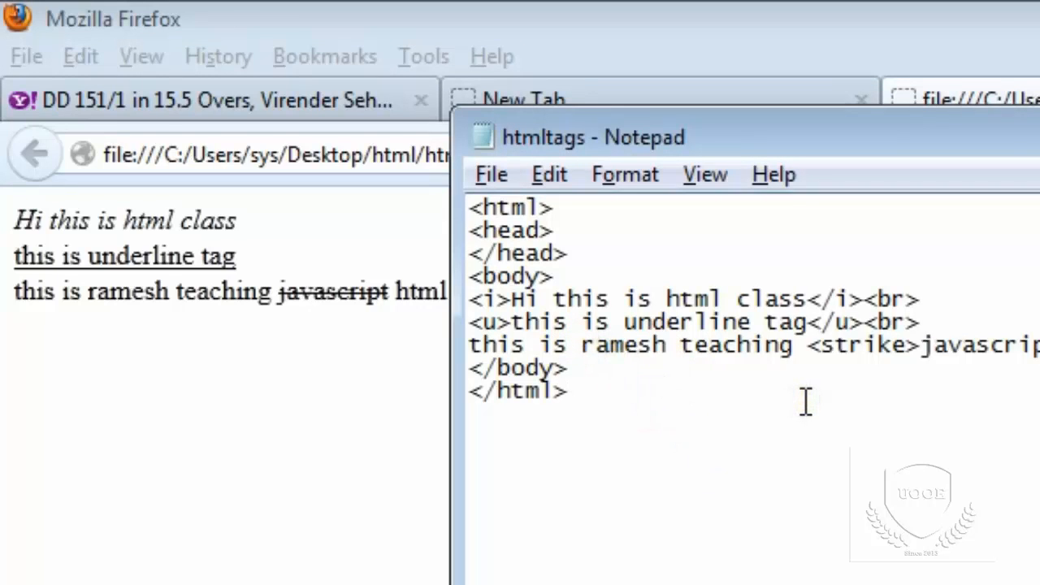
- Wrap 'ramesh' in <strong></strong> tags to render it bold
text(<strong>)
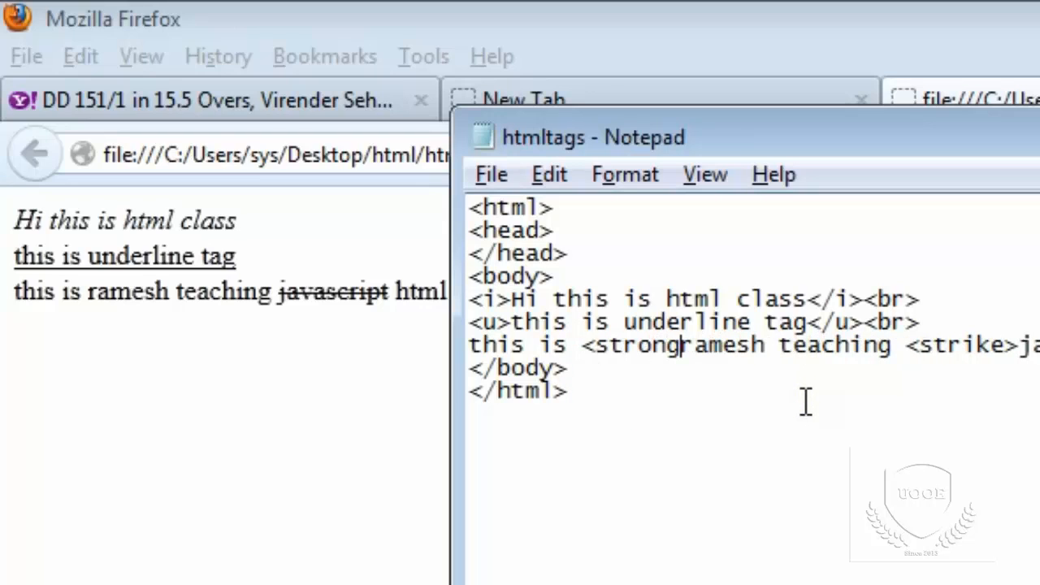
text(>)
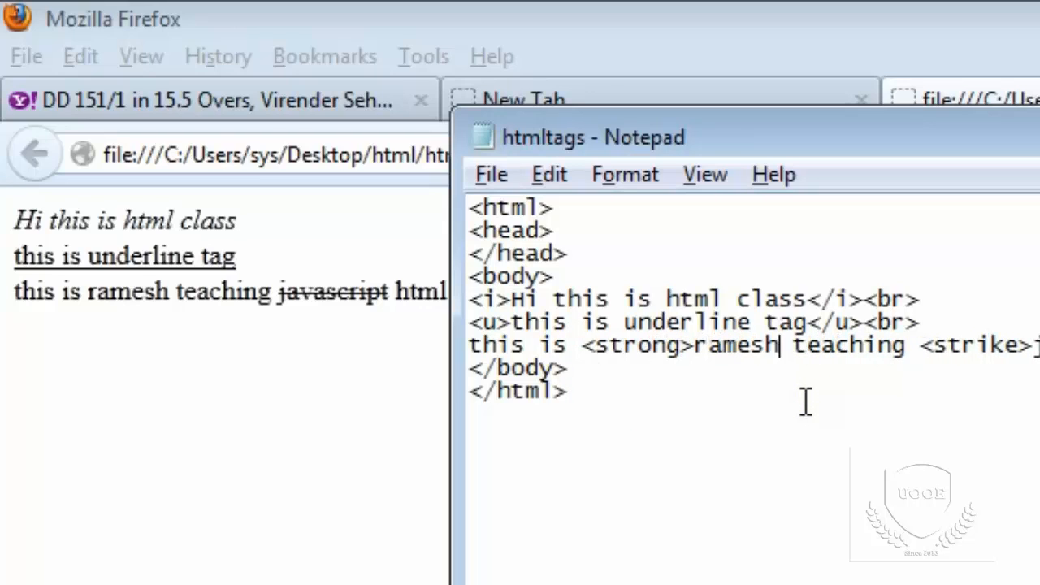
text(</stron)
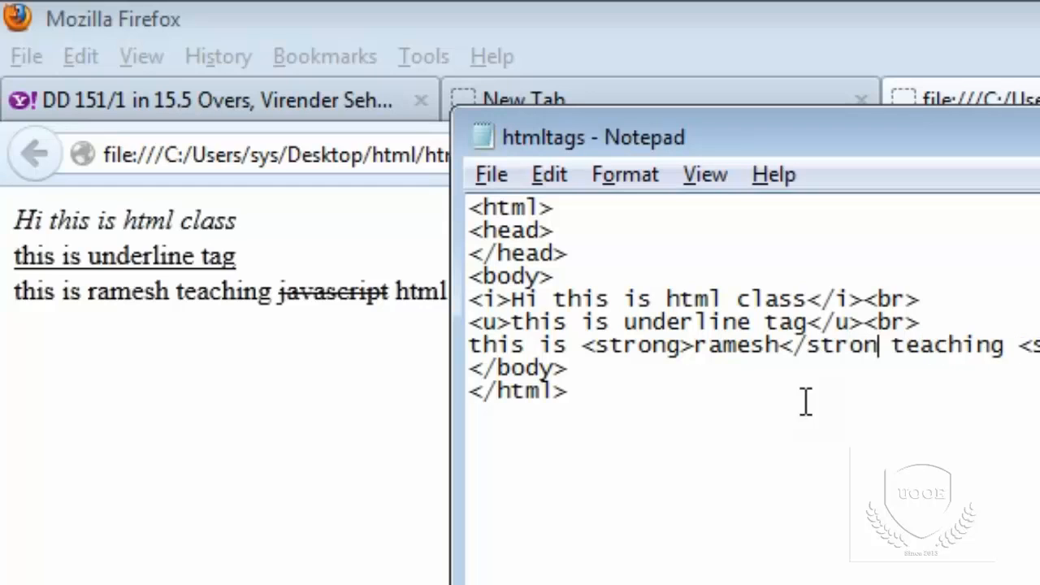
text(g)
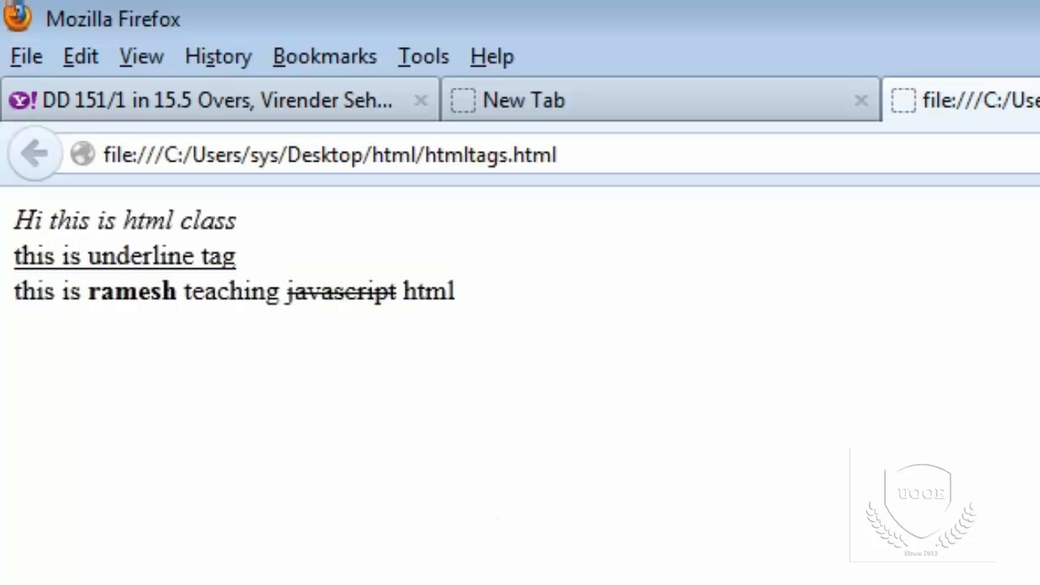
mouse_move(666, 569)
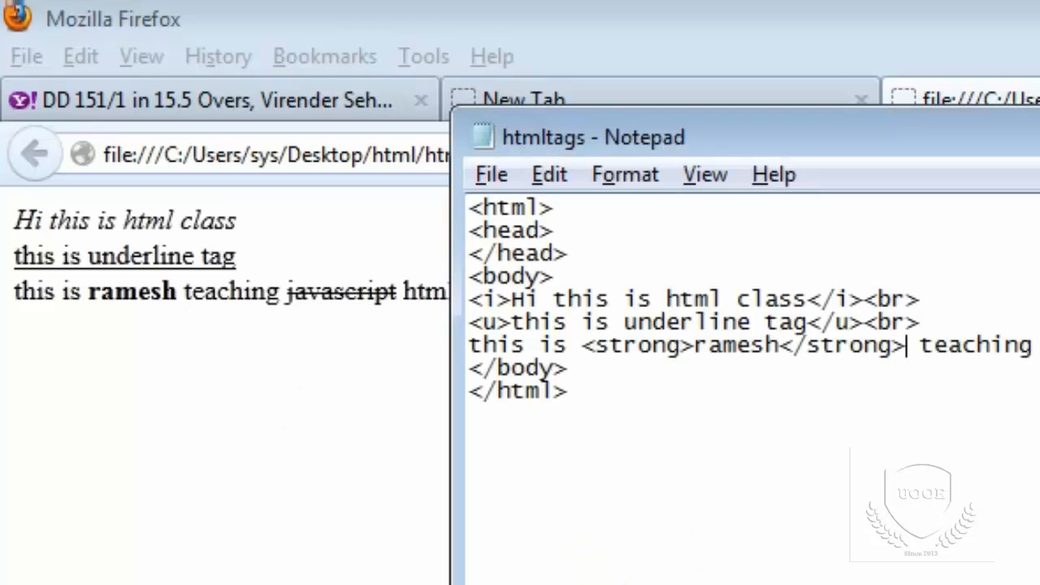
mouse_move(355, 280)
text(<s)
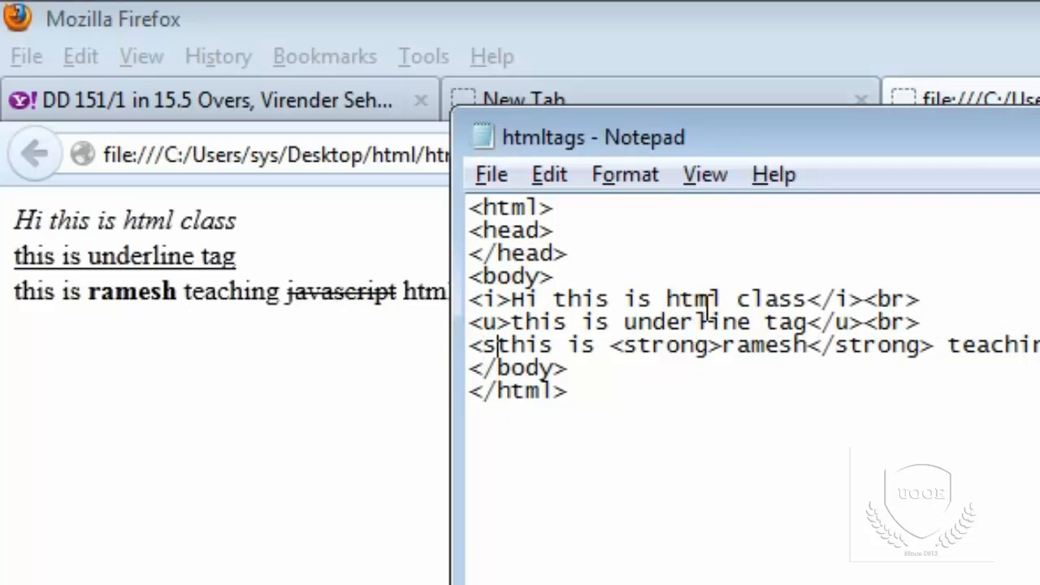
- Wrap 'this' in <small></small> tags and check the smaller word in Firefox
text(mall)
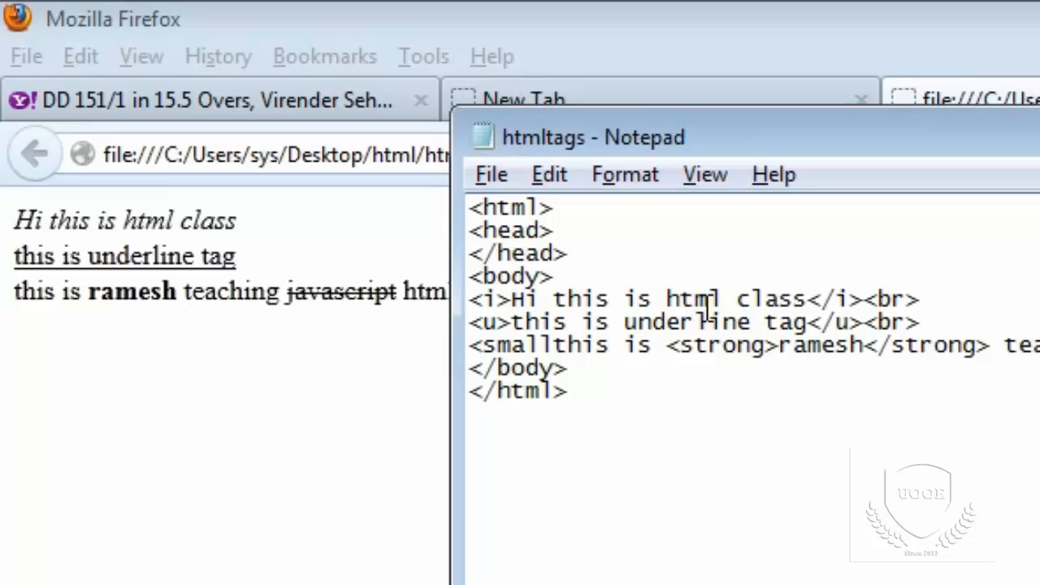
text(>)
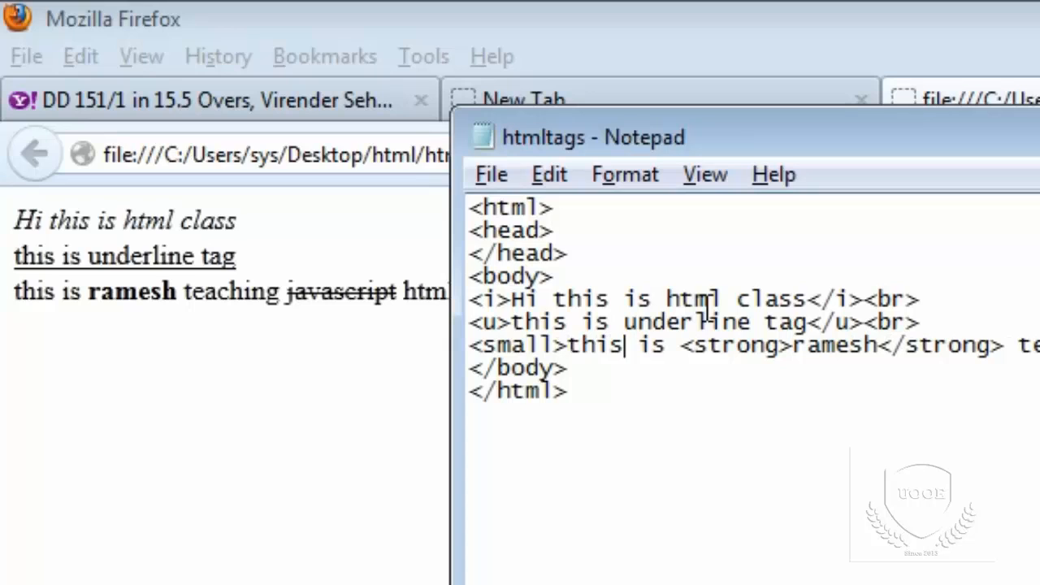
text(</)
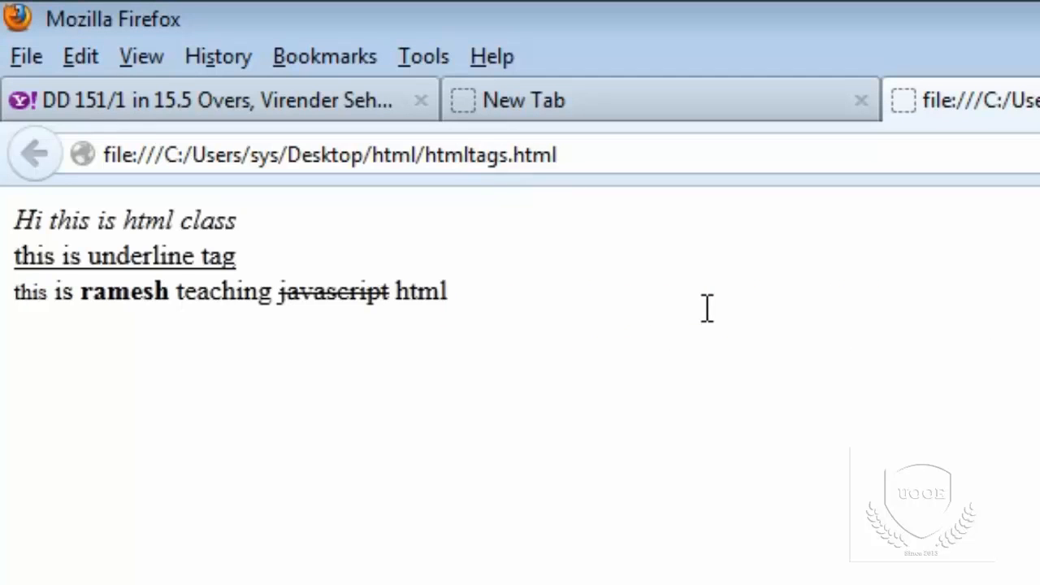
double_click(30, 291)
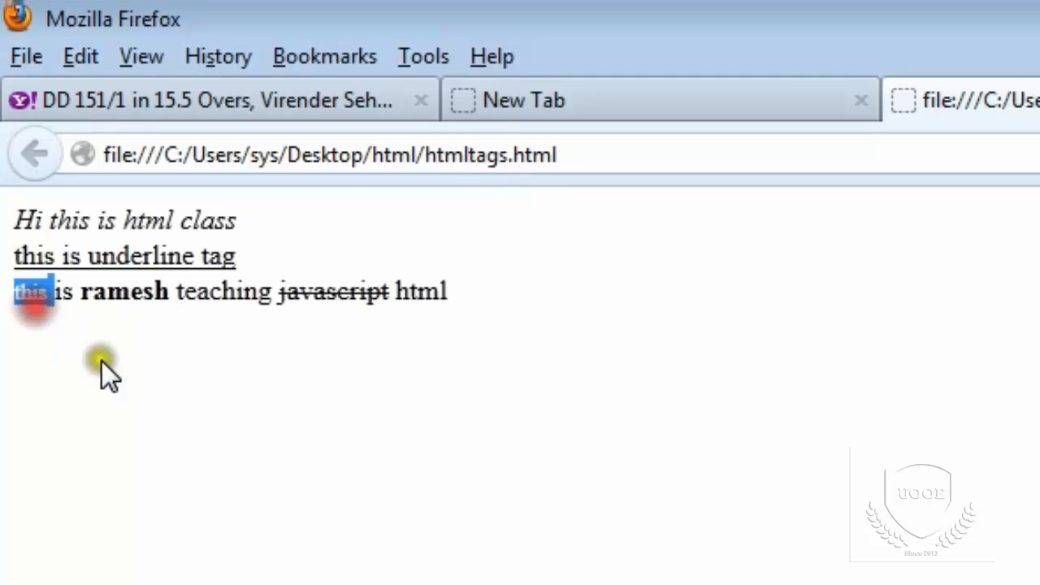
mouse_move(99, 394)
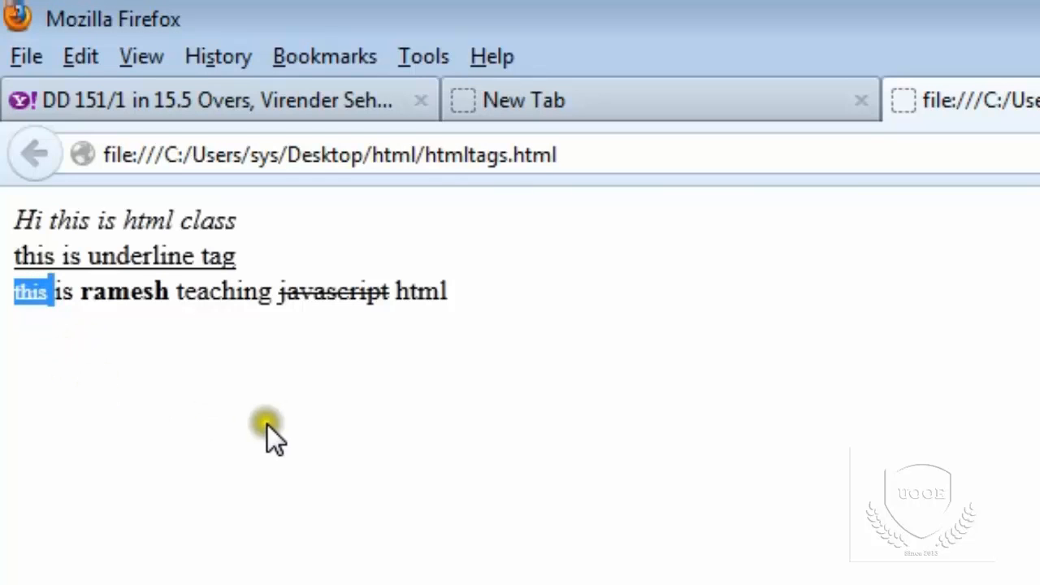
mouse_move(325, 451)
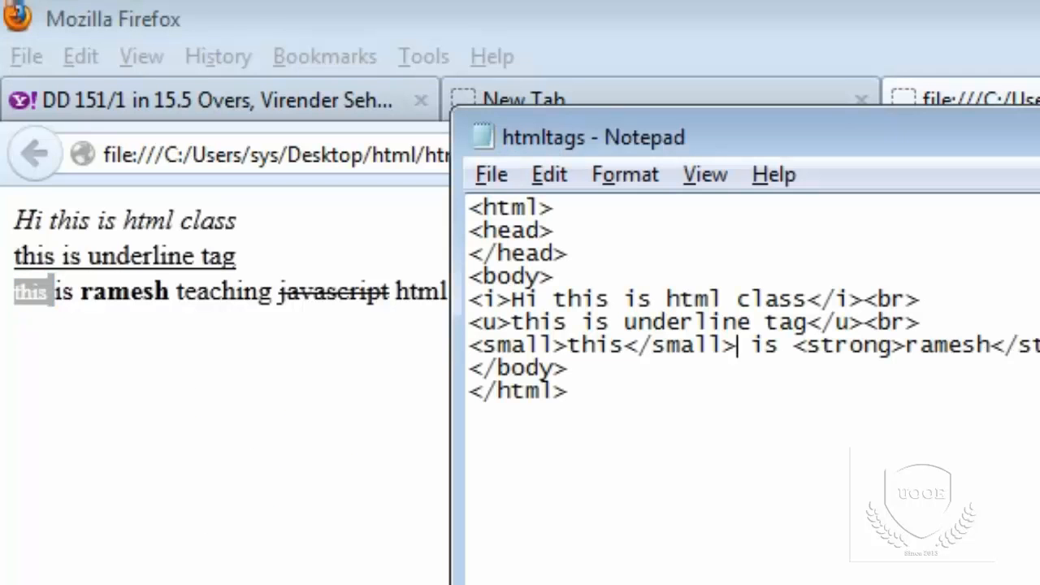
click(736, 344)
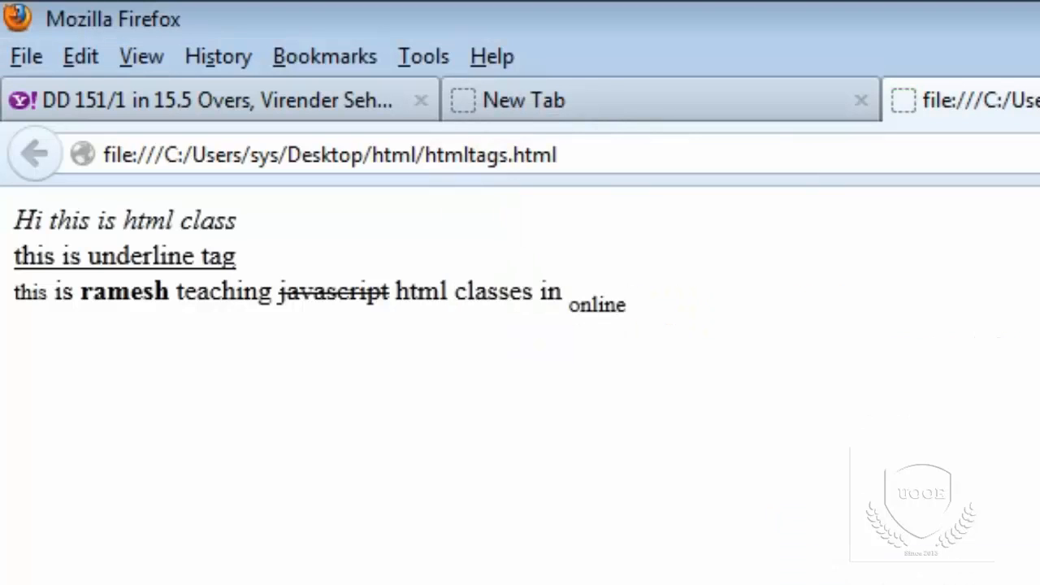
mouse_move(654, 317)
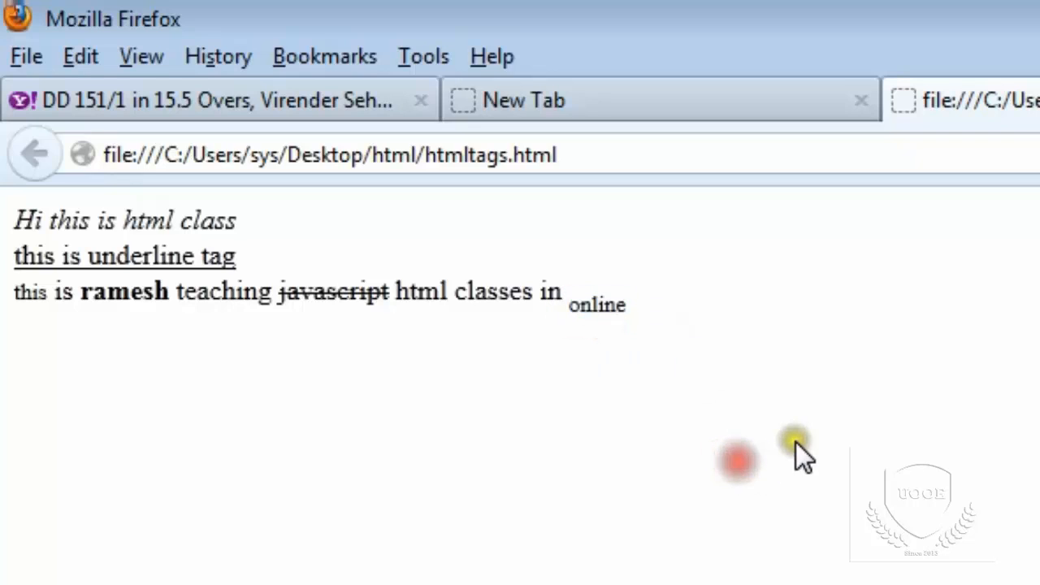
mouse_move(597, 337)
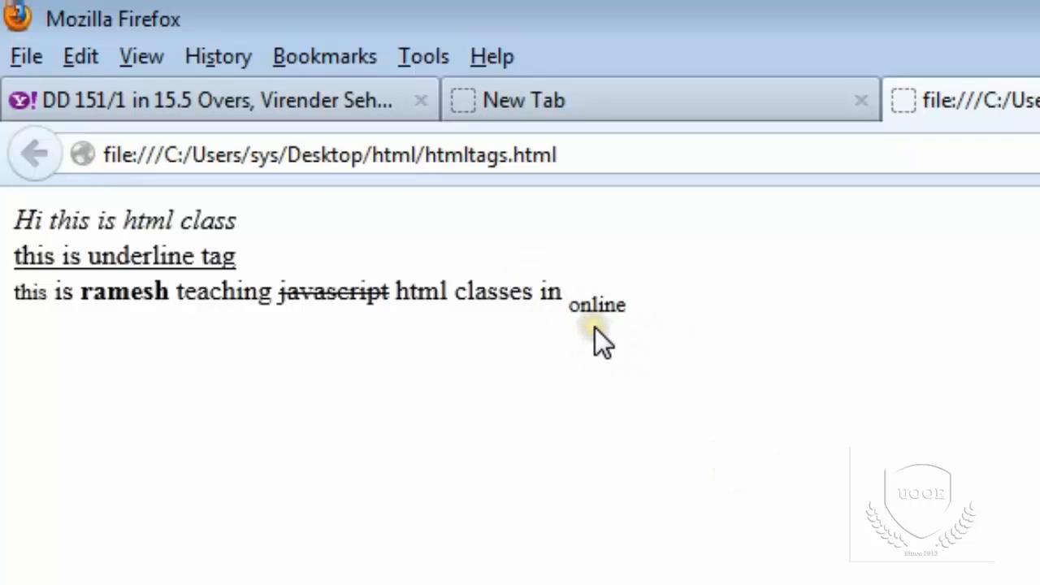
mouse_move(768, 388)
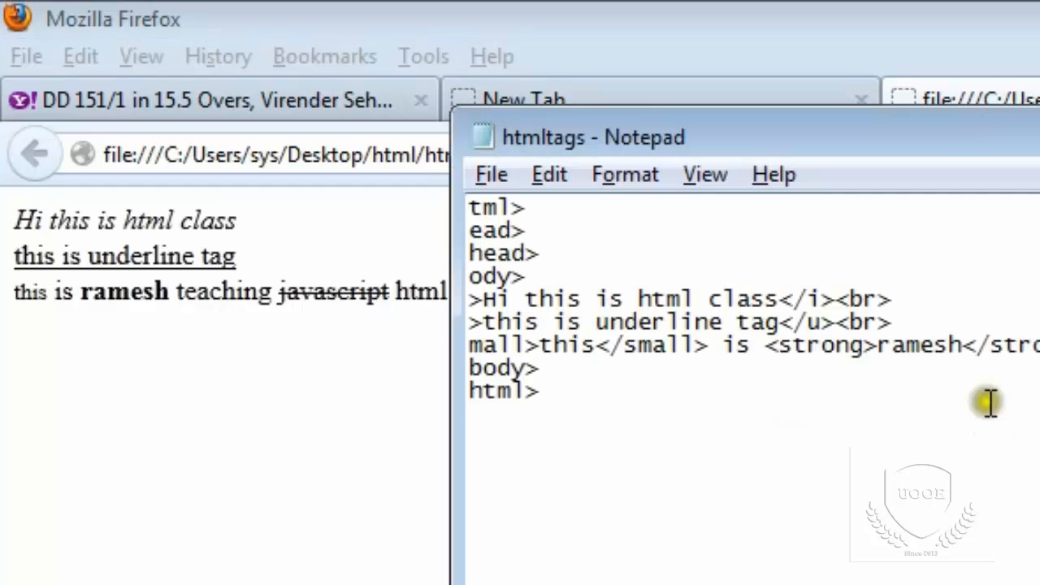
mouse_move(593, 309)
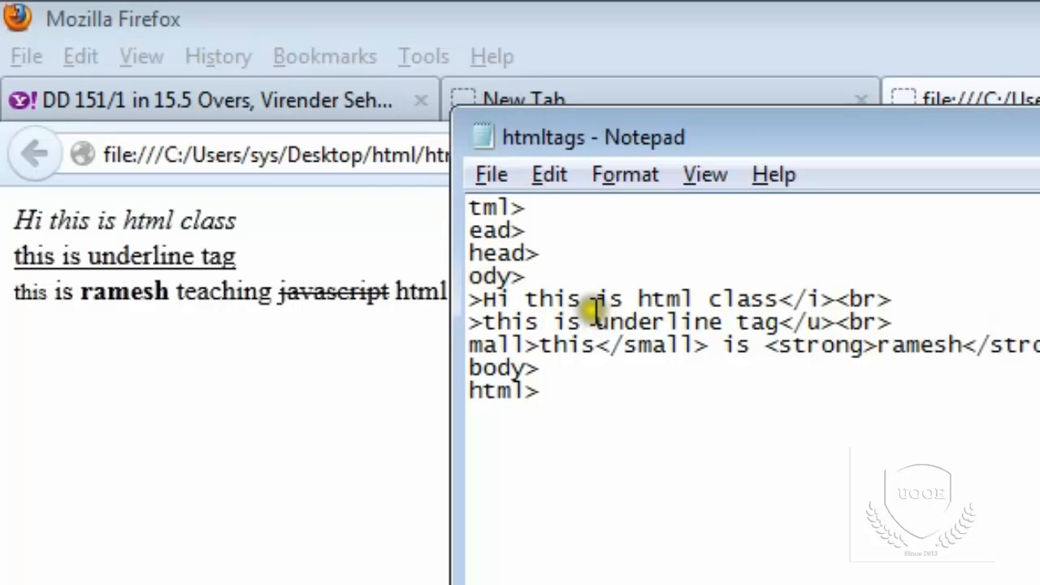
- Maximize the Notepad window and scroll up through the htmltags source
click(894, 65)
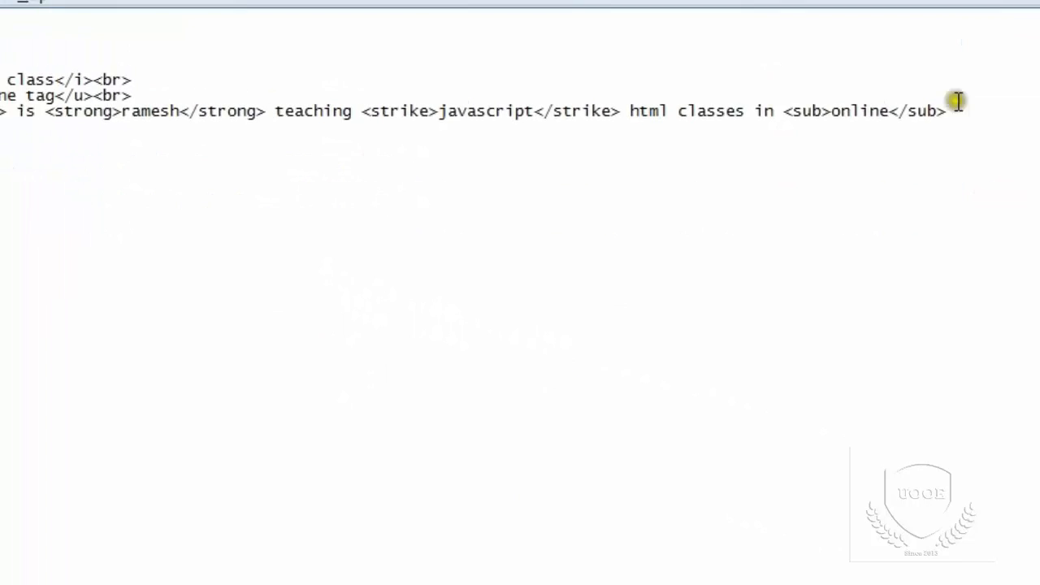
scroll(up, 3)
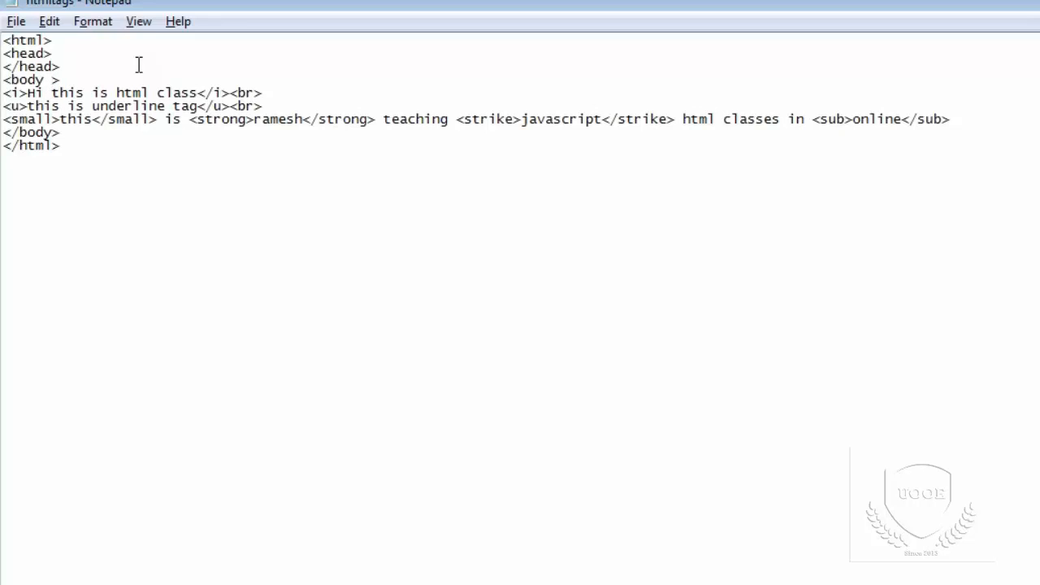
- Type style="background-color:red" inside the opening <body> tag
text(s)
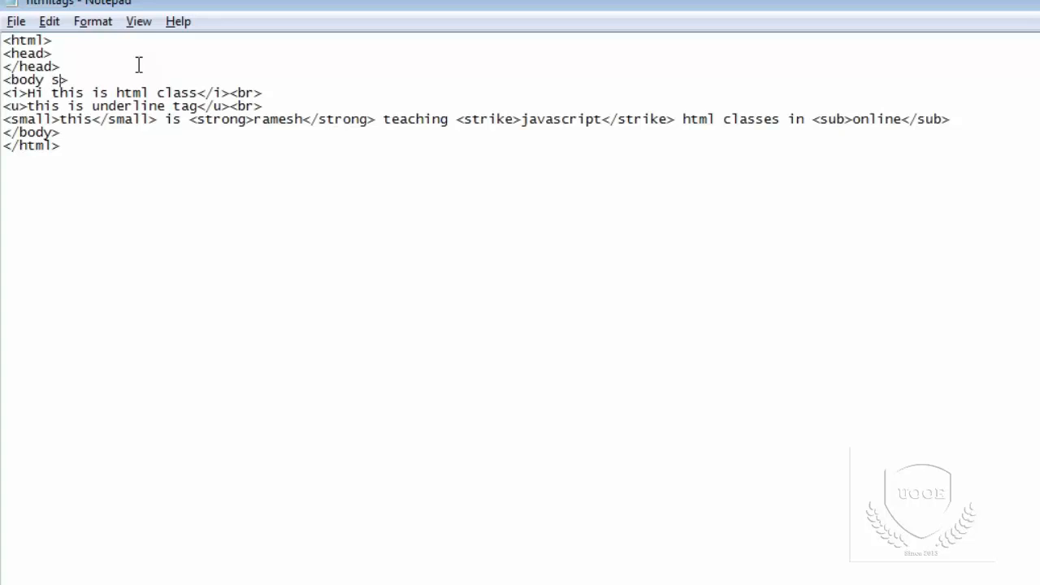
text(tyle="ba)
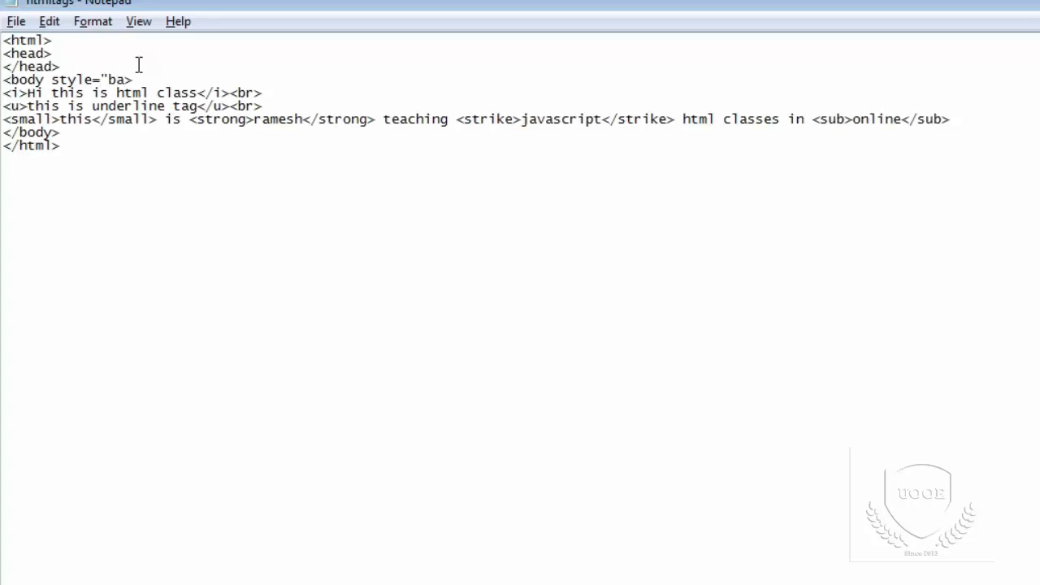
text(o)
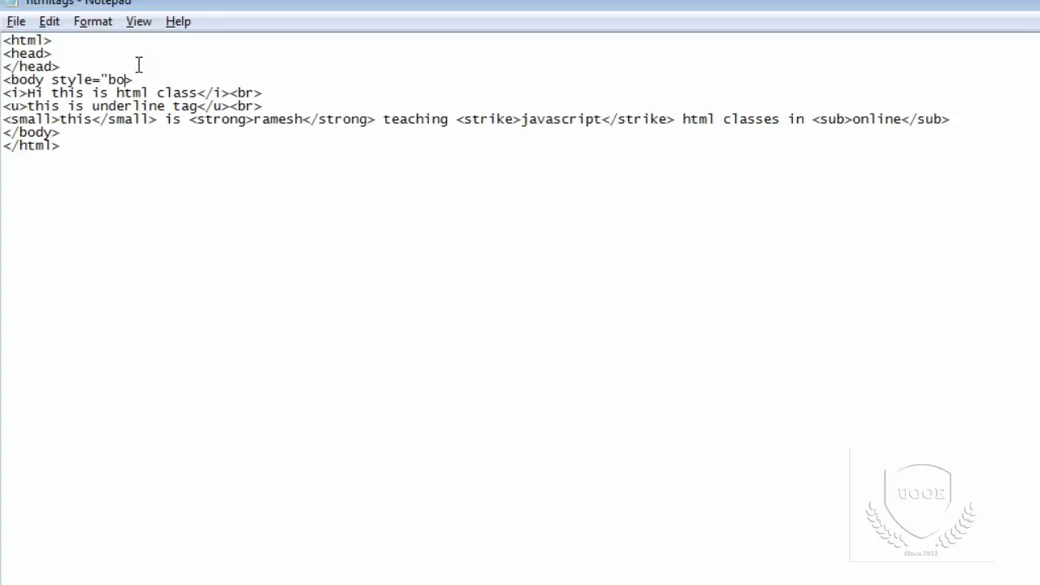
text(ackground)
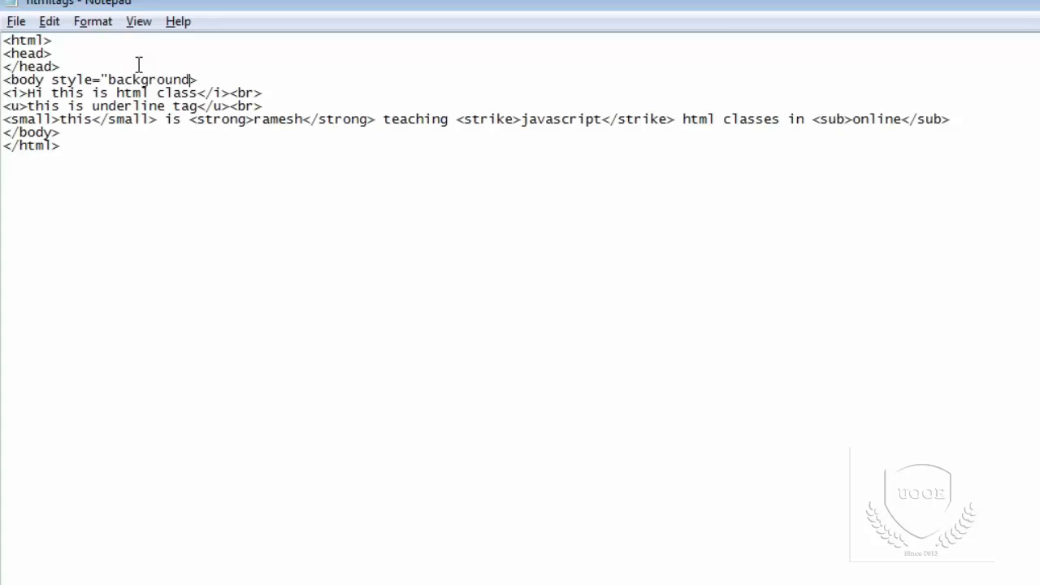
text(-color)
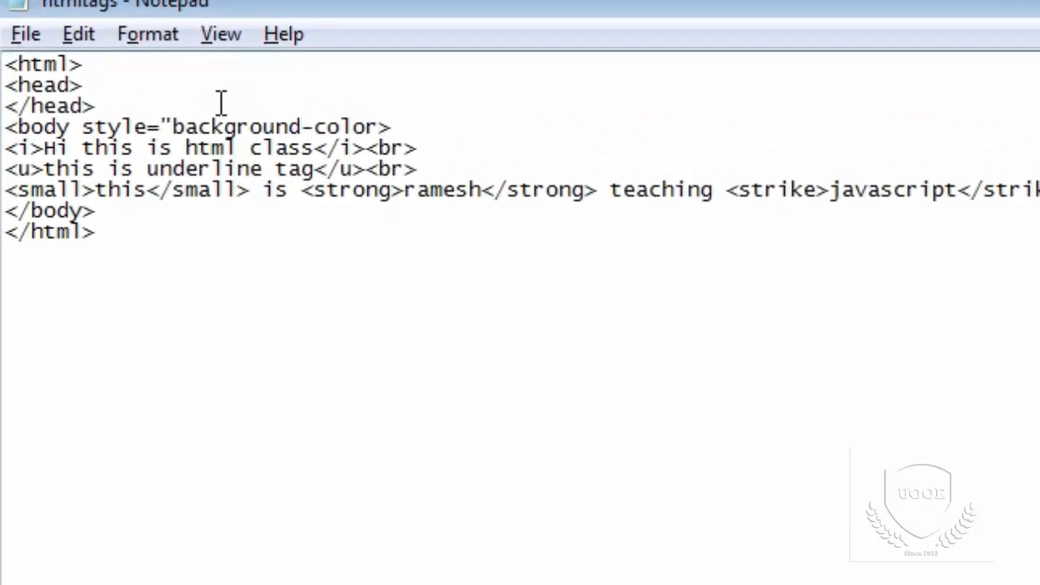
text(:red")
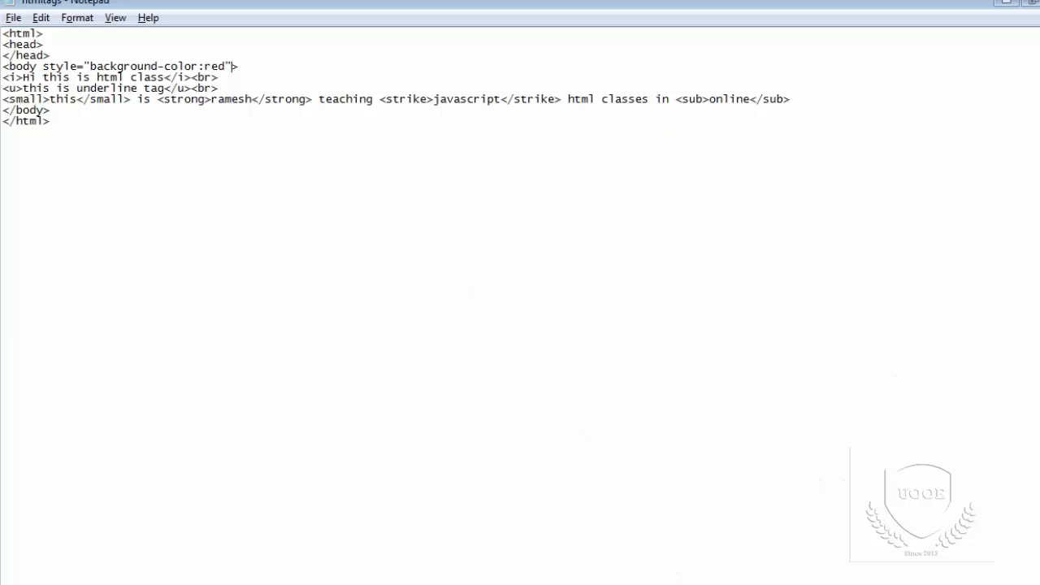
mouse_move(1036, 116)
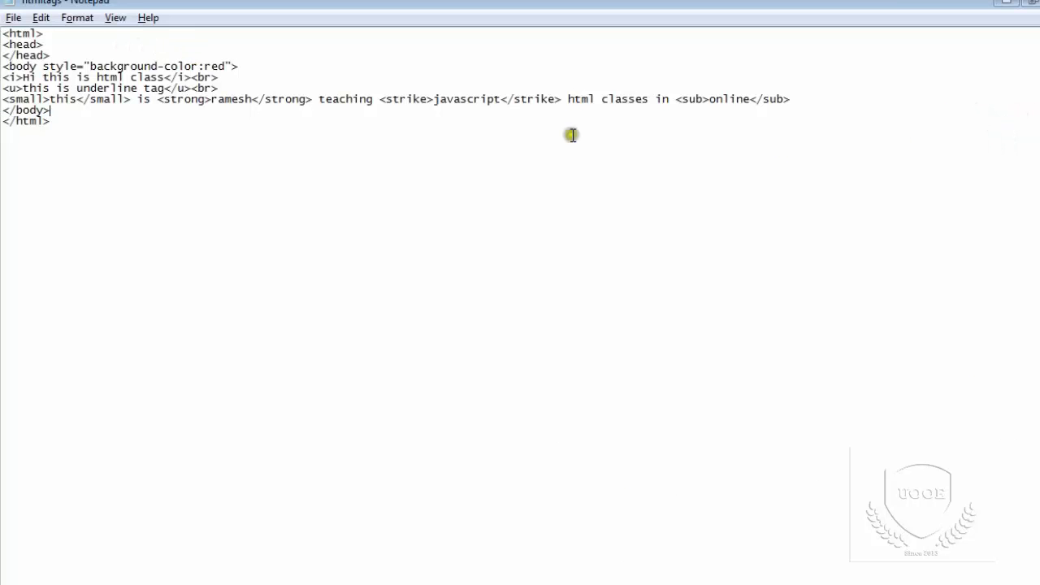
- Add <img src=""> on a new line after the <sub>online</sub> line
click(788, 98)
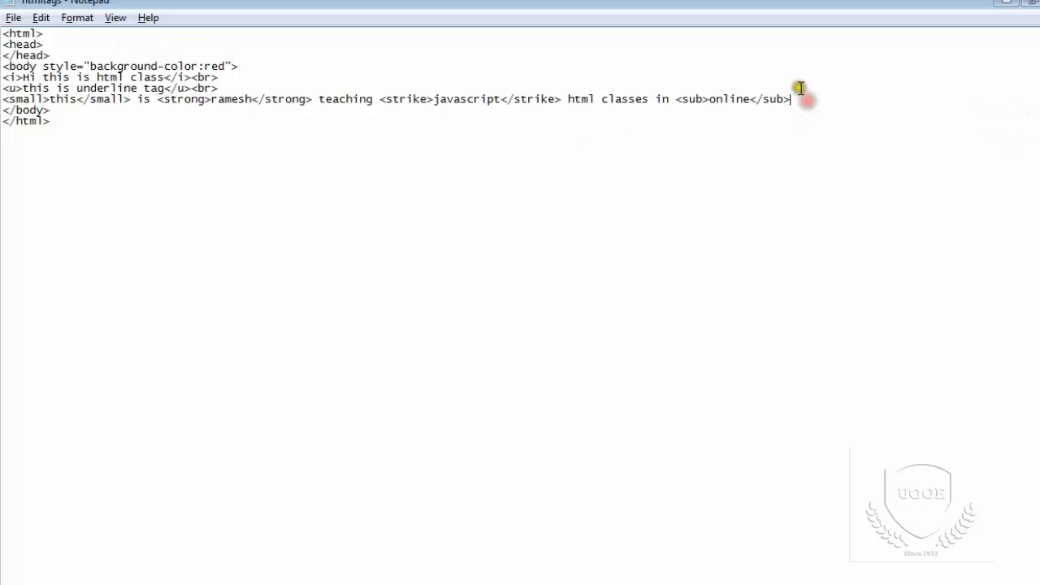
key(Return)
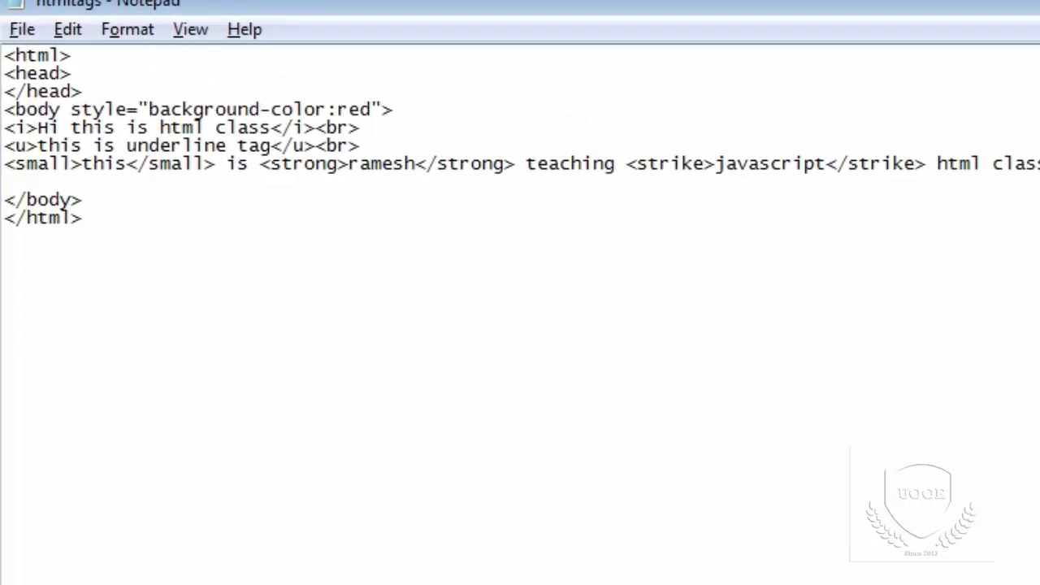
text(<)
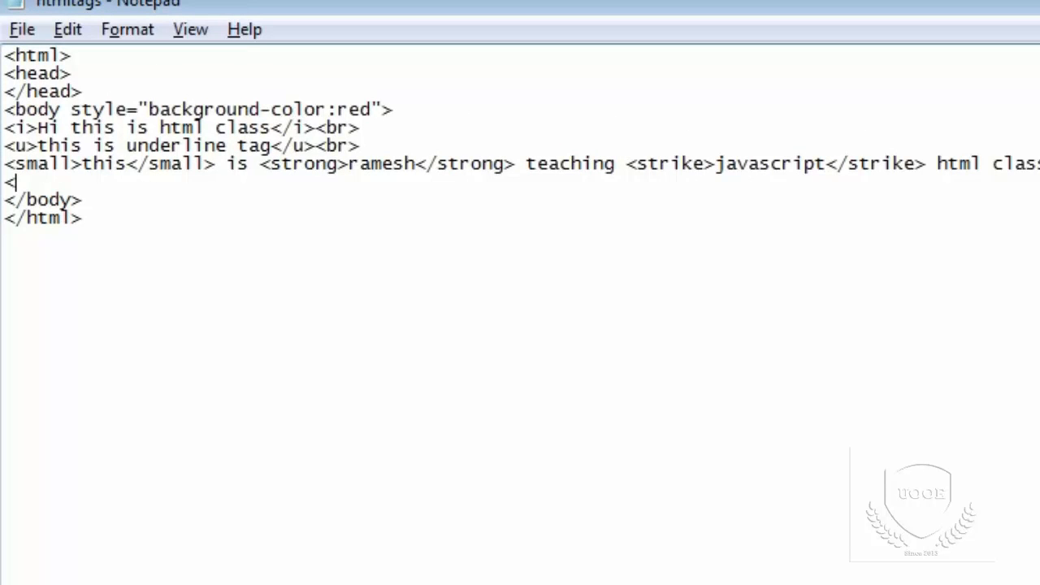
key(Backspace)
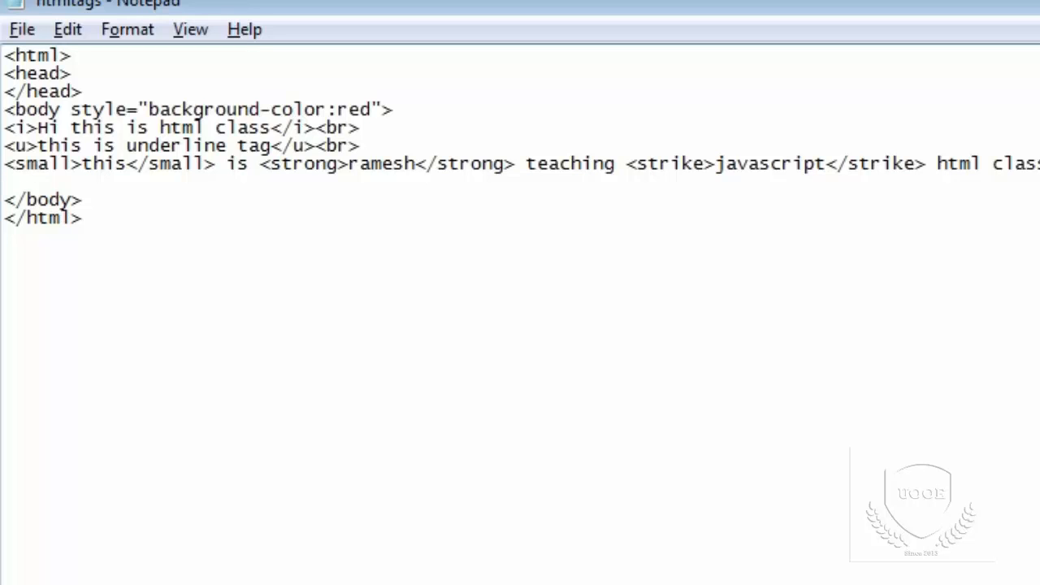
click(4, 181)
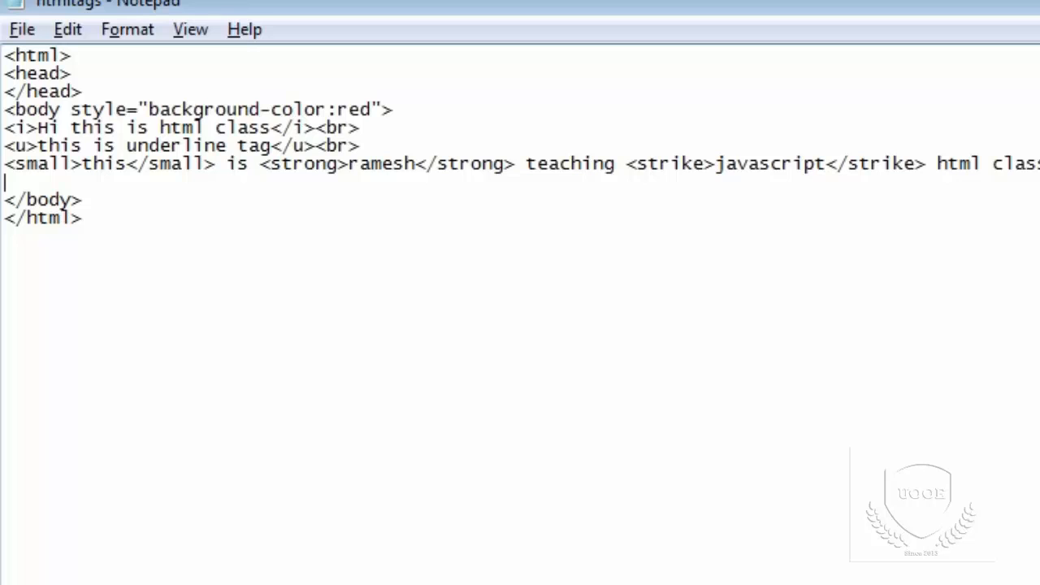
text(<)
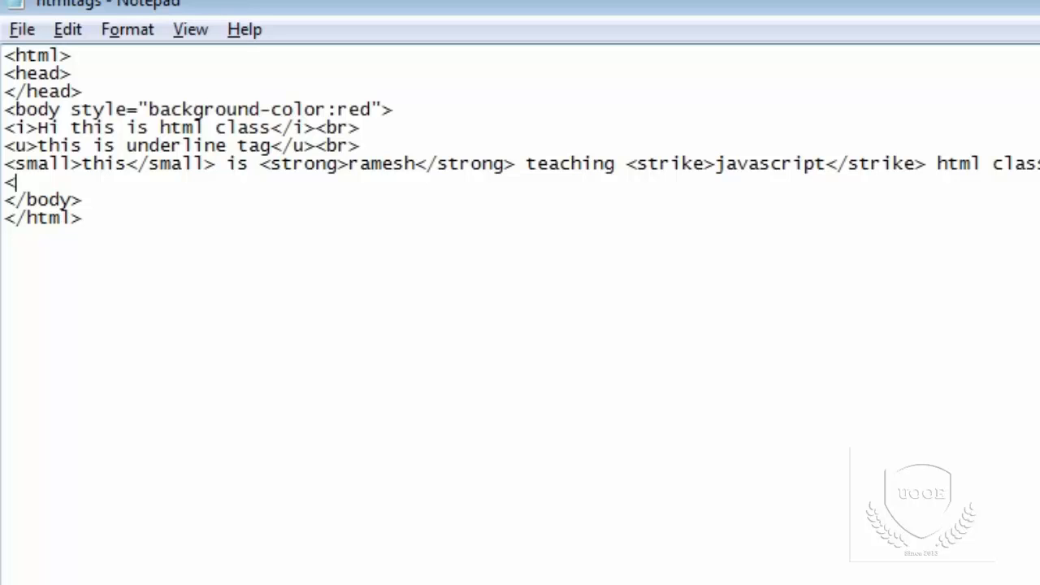
text(img)
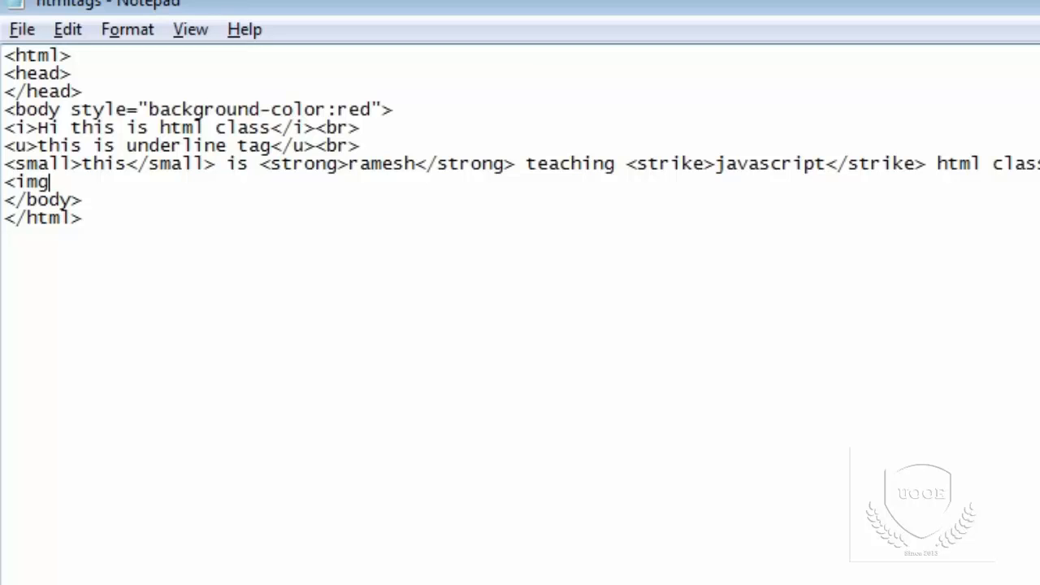
text(>)
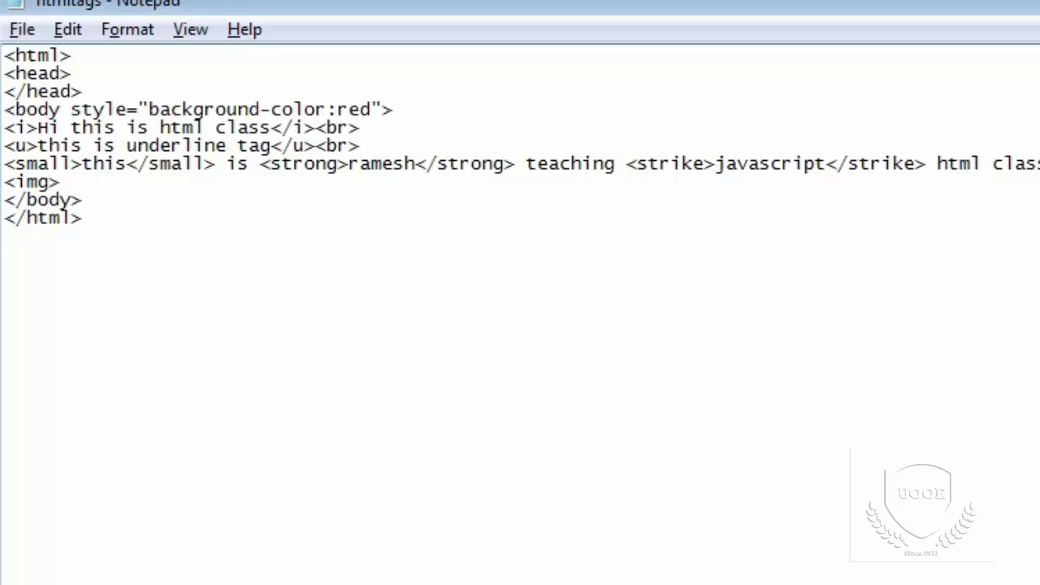
text(sr)
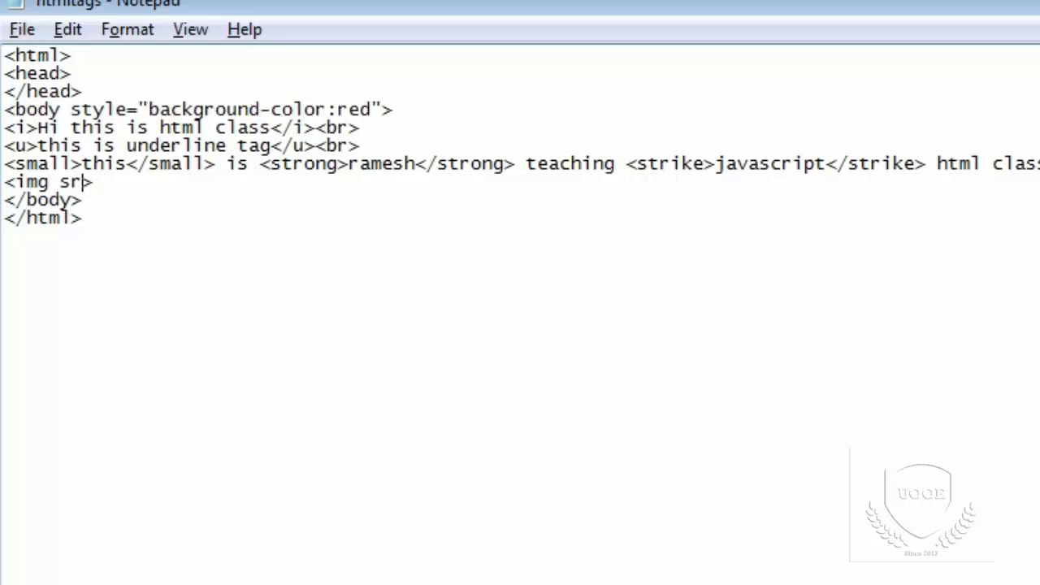
text(c)
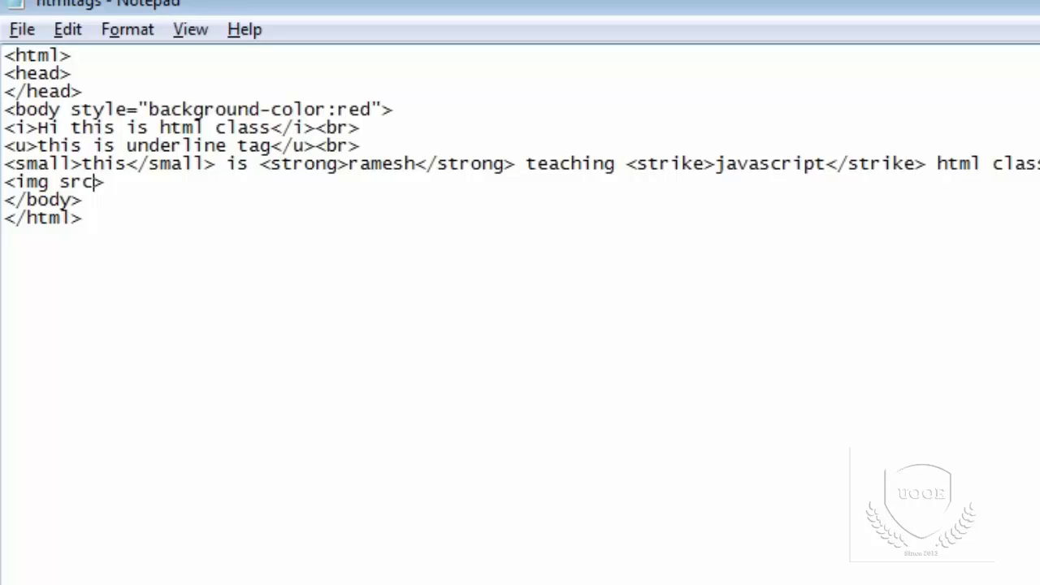
text(="">)
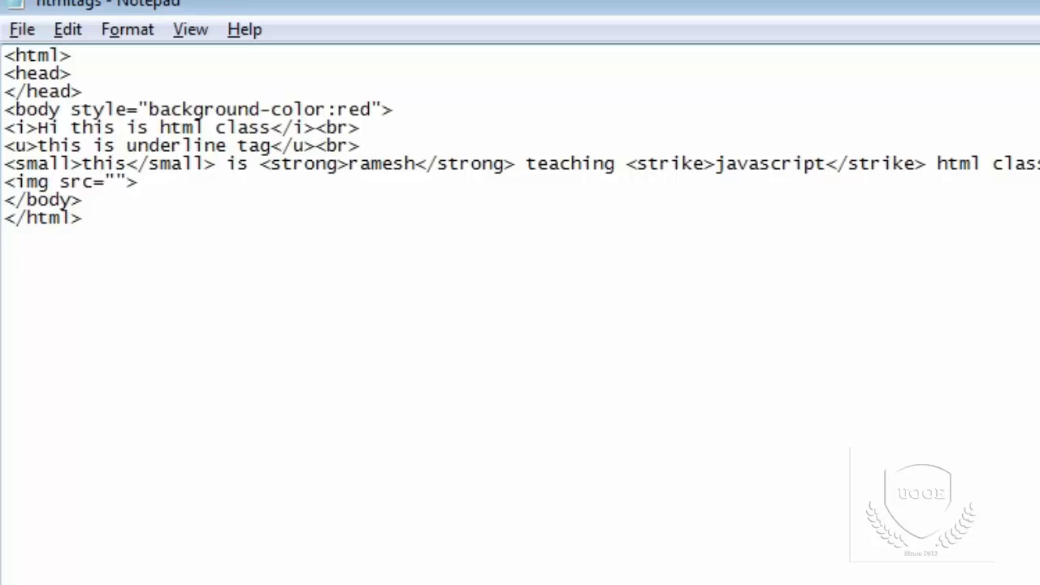
mouse_move(472, 487)
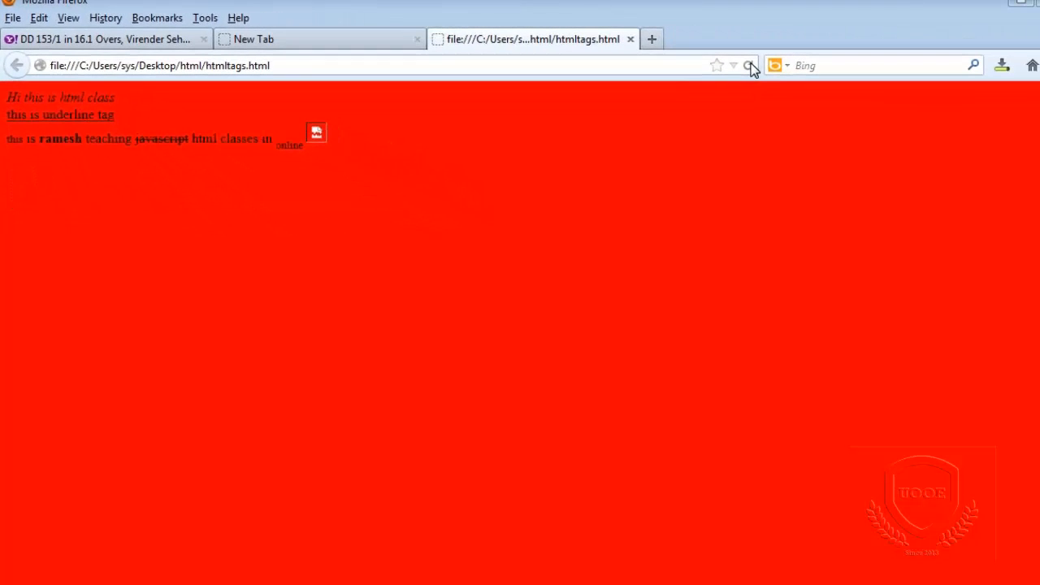
- Reload htmltags.html in Firefox to see the red background and image placeholder
right_click(317, 133)
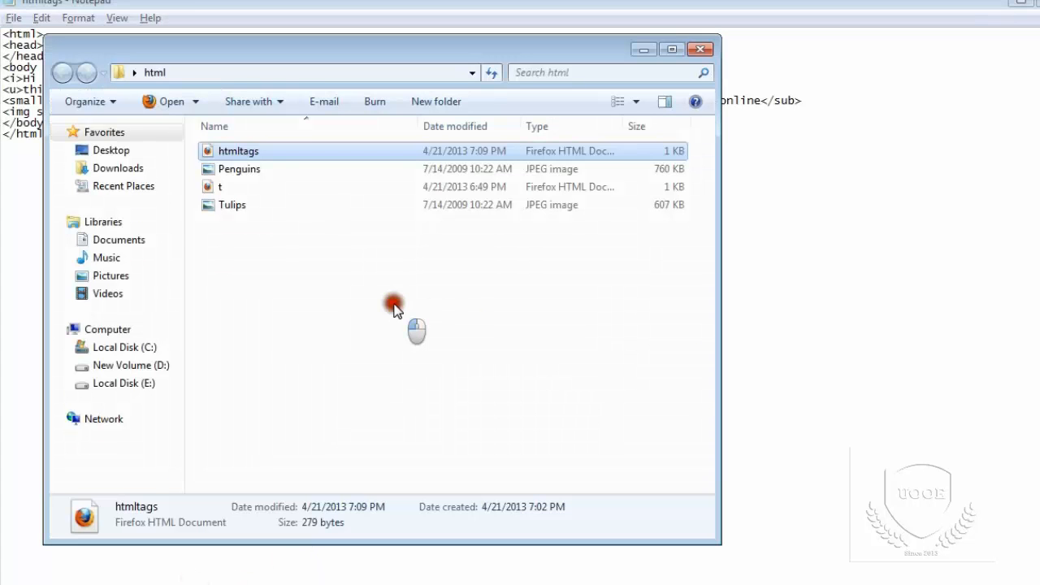
- Select the Penguins image in the html folder and view its options
click(239, 169)
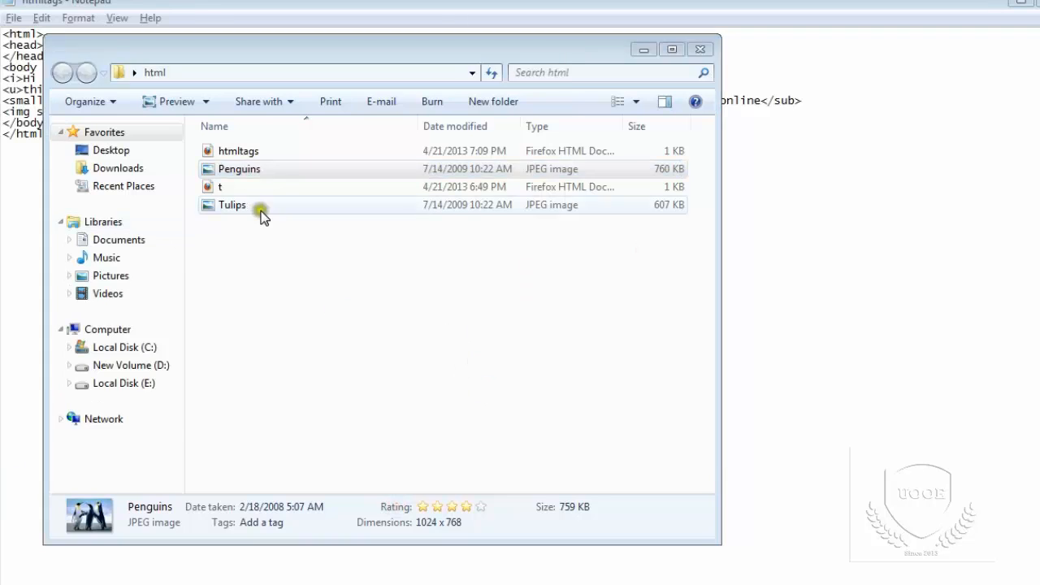
double_click(238, 169)
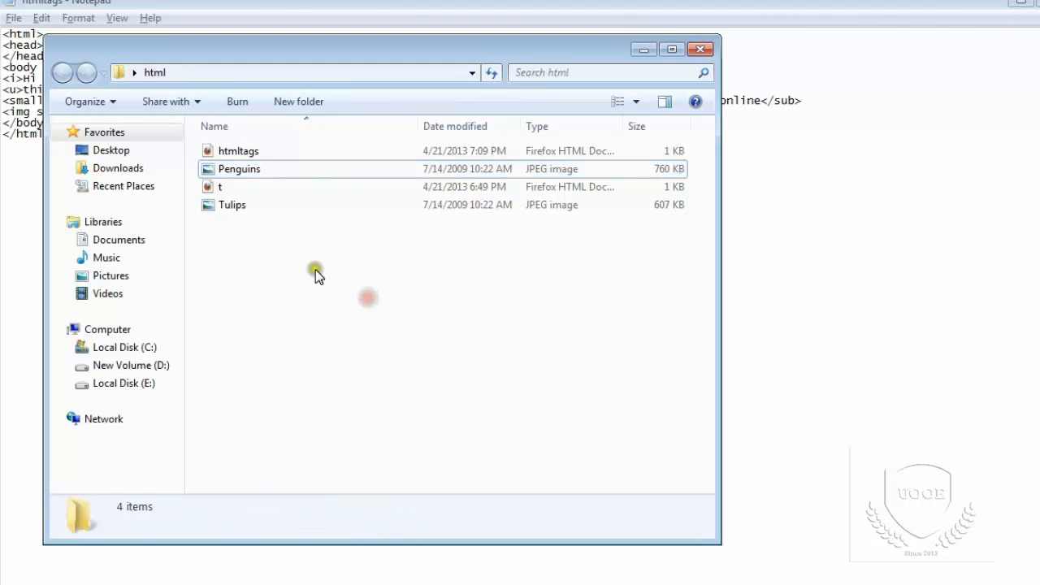
right_click(239, 168)
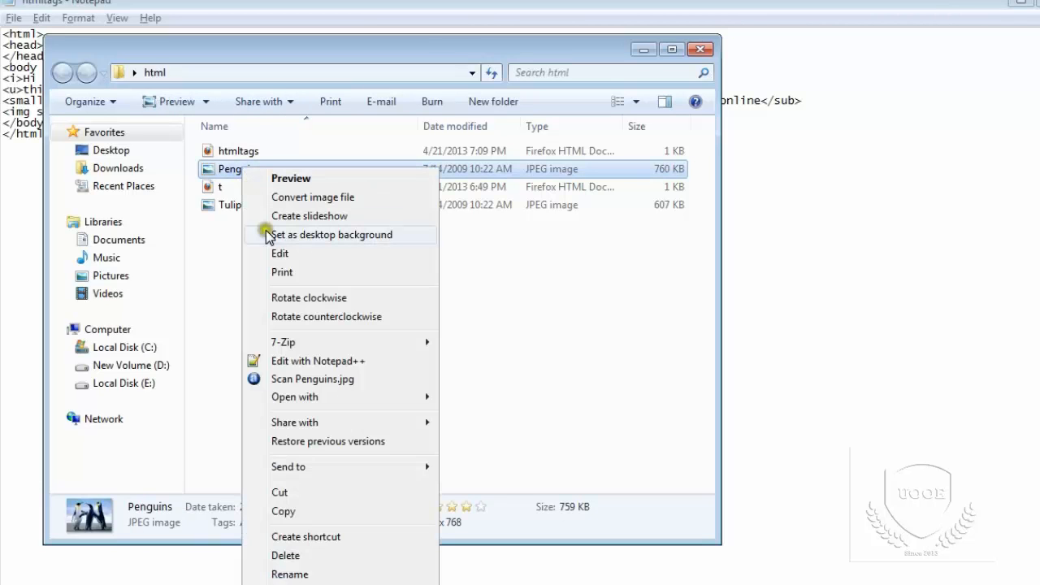
click(290, 573)
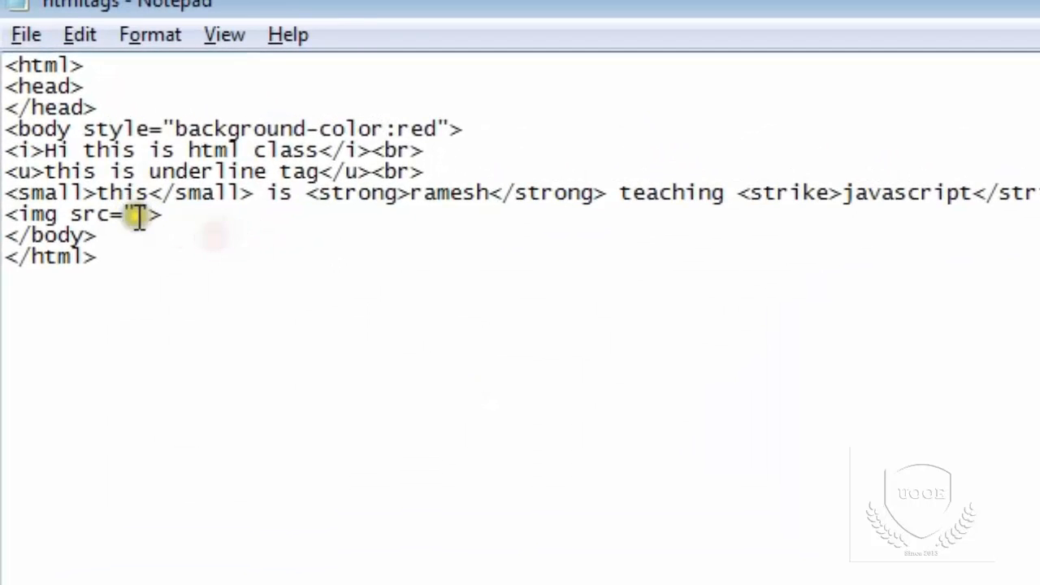
- Set the image source to Penguins.jpg and reload the Firefox preview
text(Penguins)
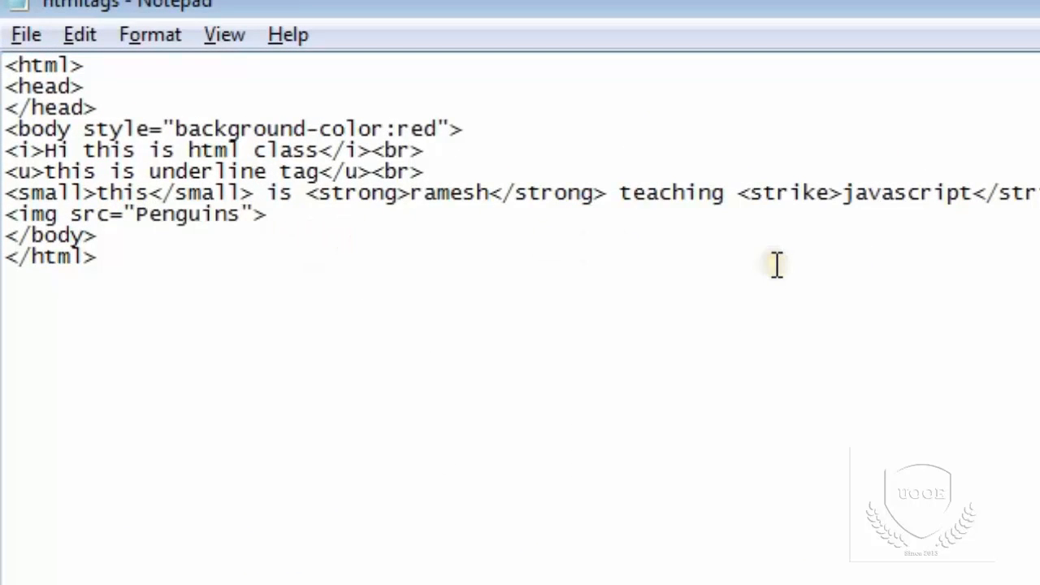
text(.jp)
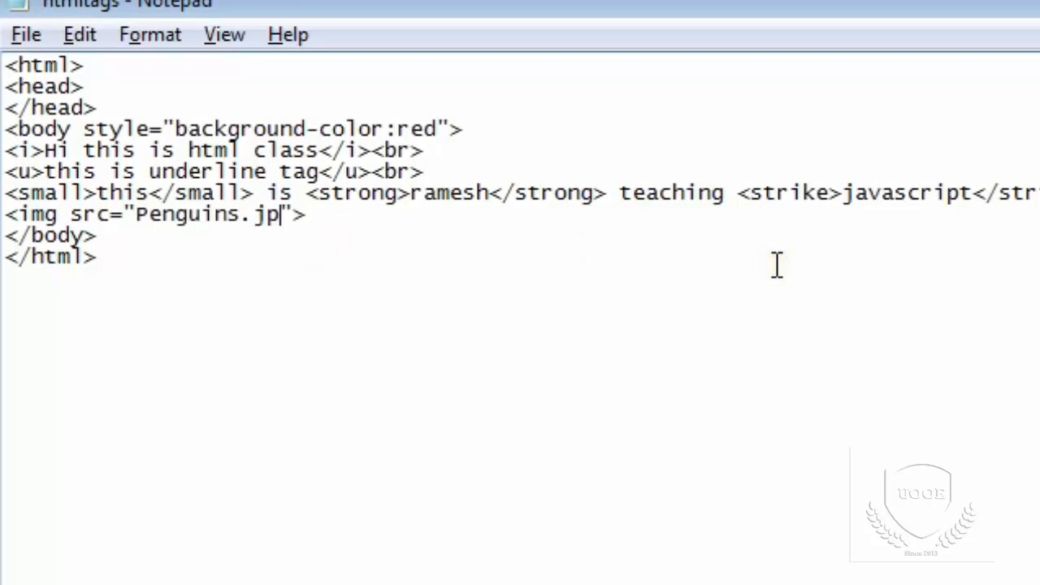
text(g)
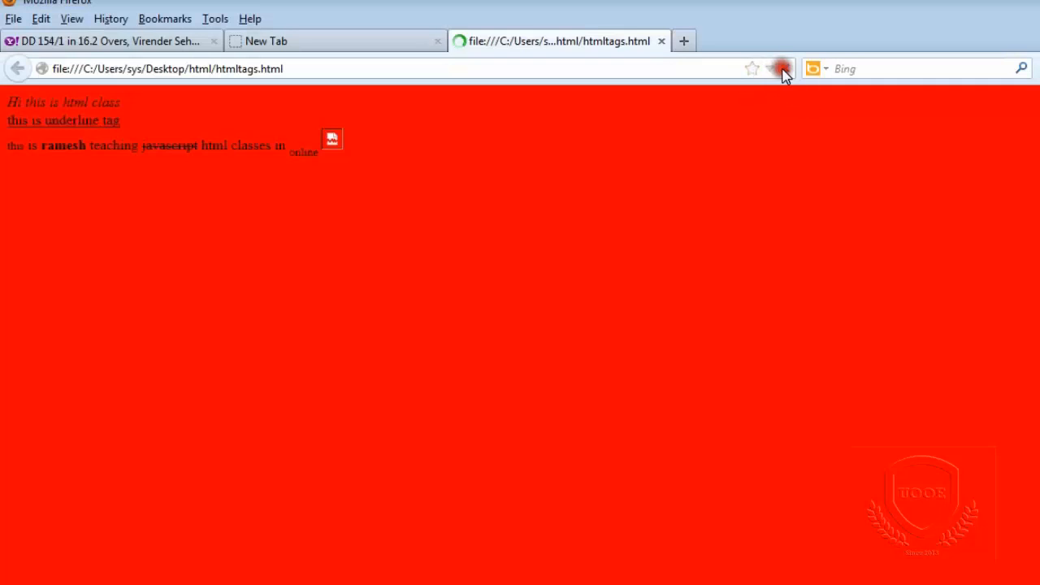
click(780, 69)
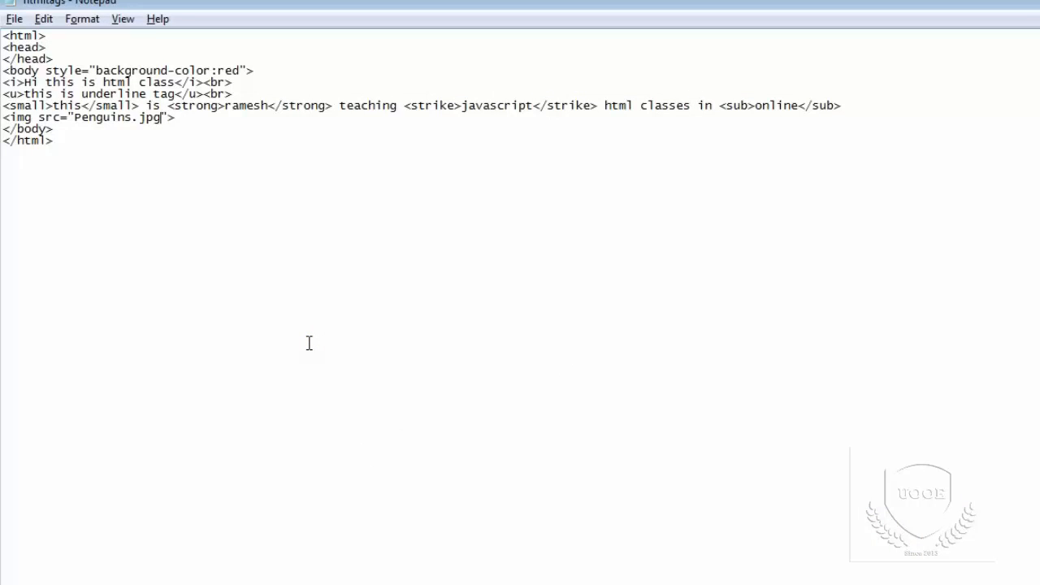
mouse_move(162, 117)
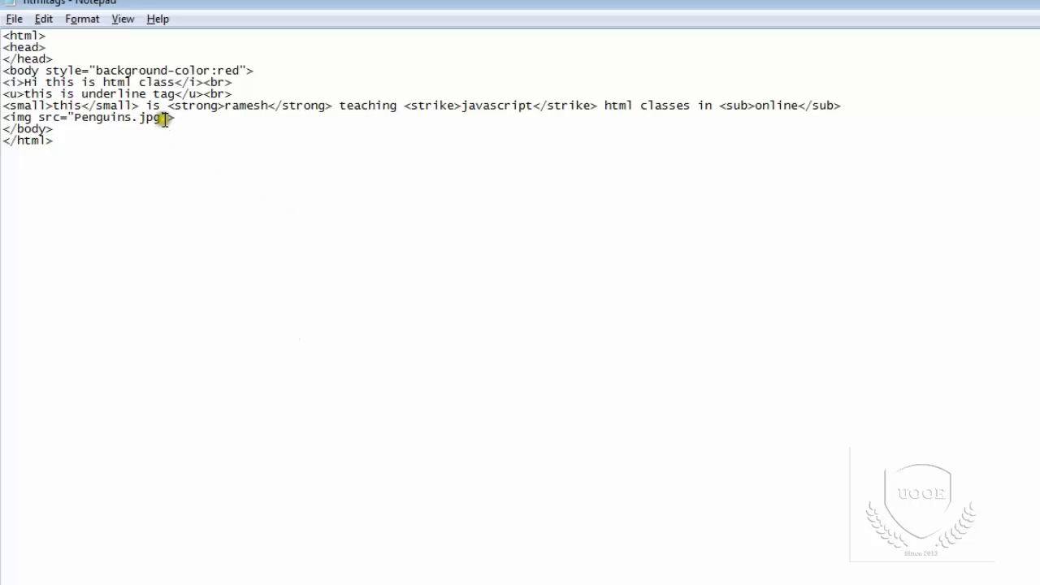